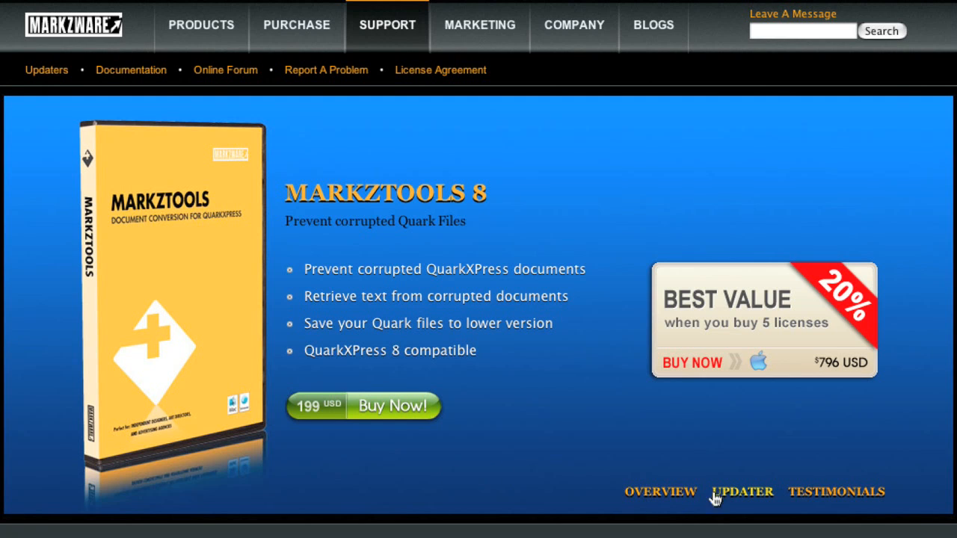
mouse_move(806, 500)
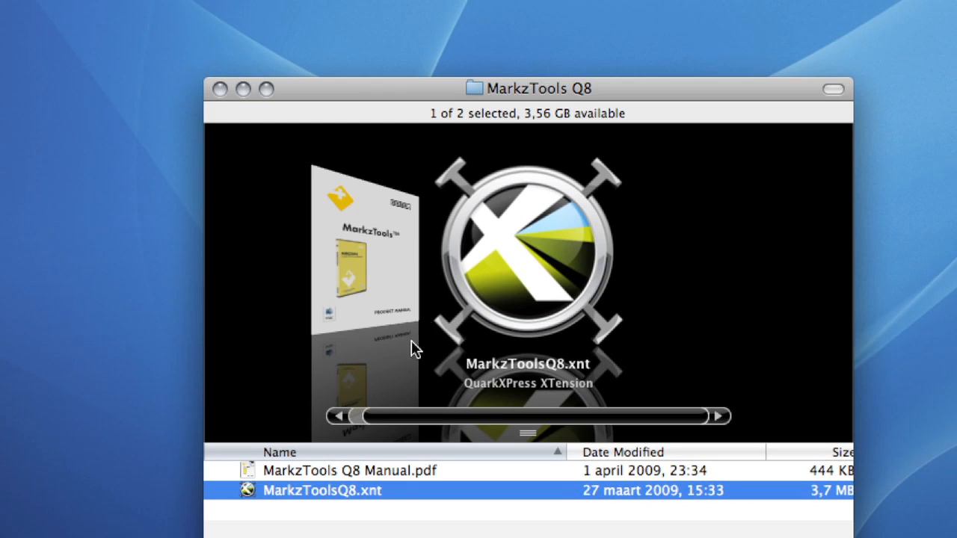
mouse_move(291, 492)
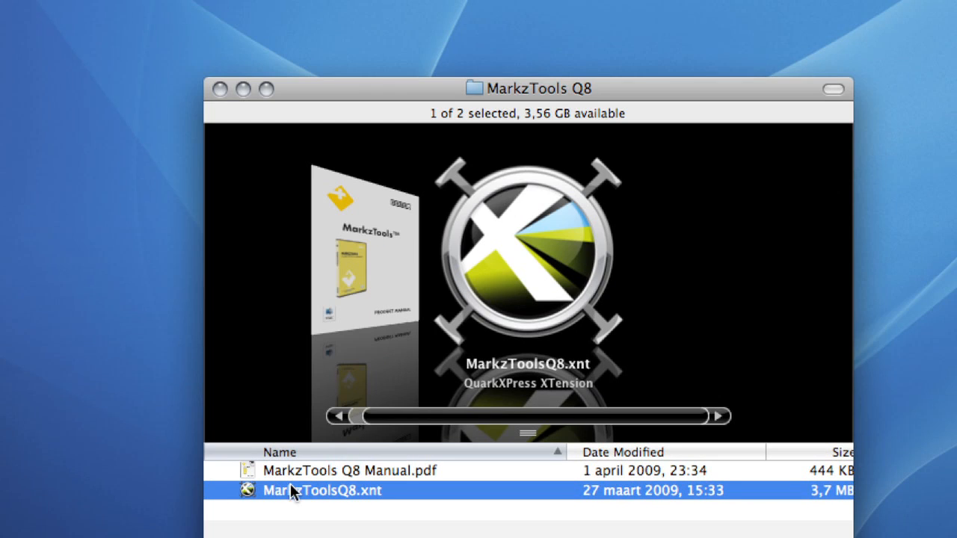
Step: Preview MarkzToolsQ8.xnt and the MarkzTools Q8 Manual.pdf in Cover Flow
left_click(347, 470)
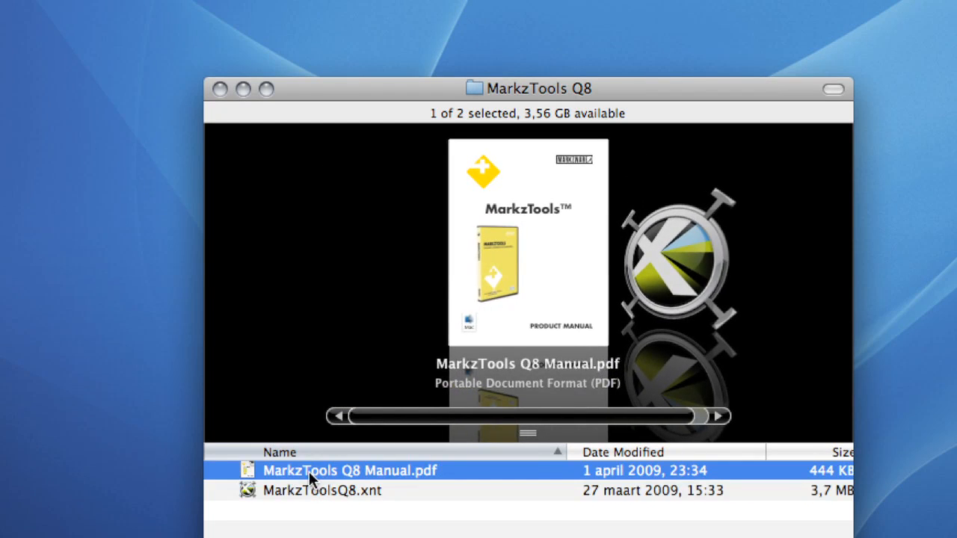
left_click(321, 491)
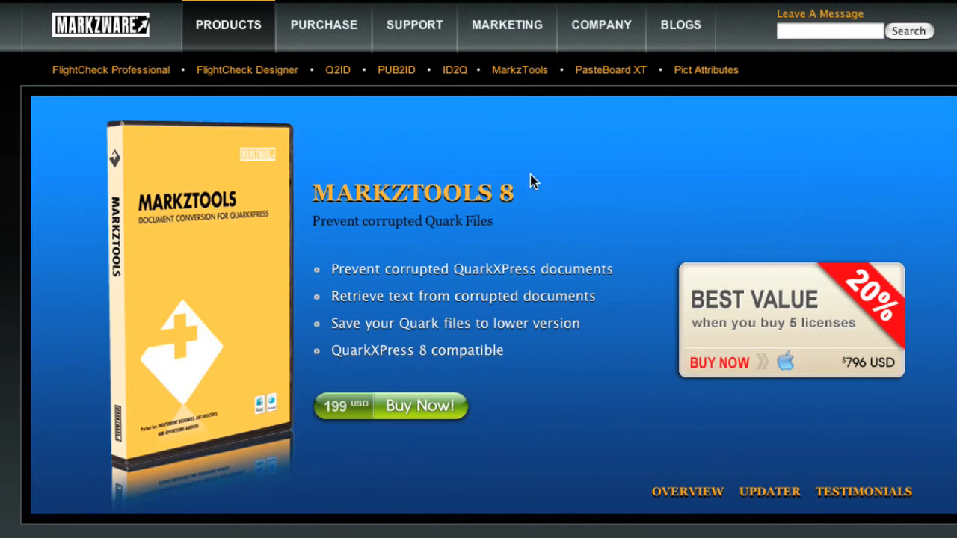
mouse_move(686, 492)
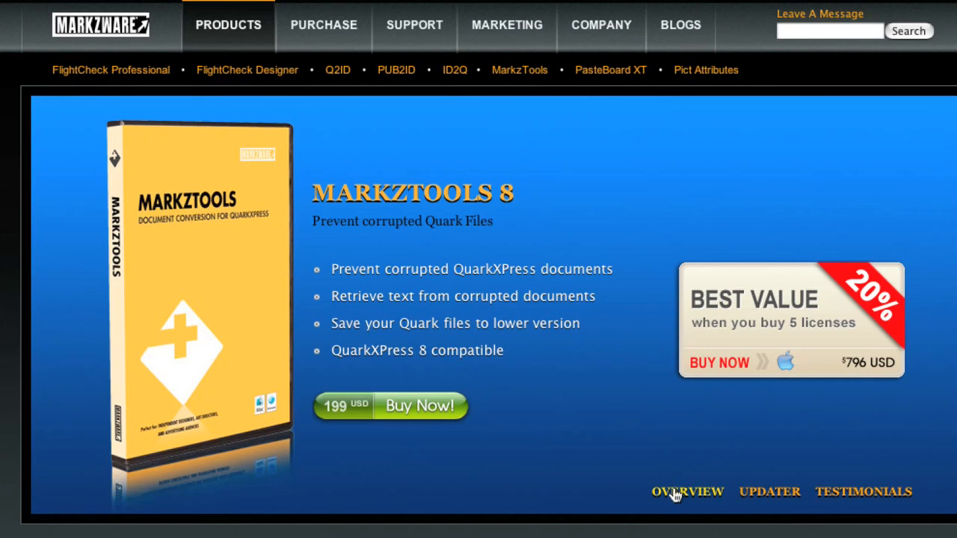
Step: Show the Overview section of the MarkzTools 8 product page
left_click(687, 491)
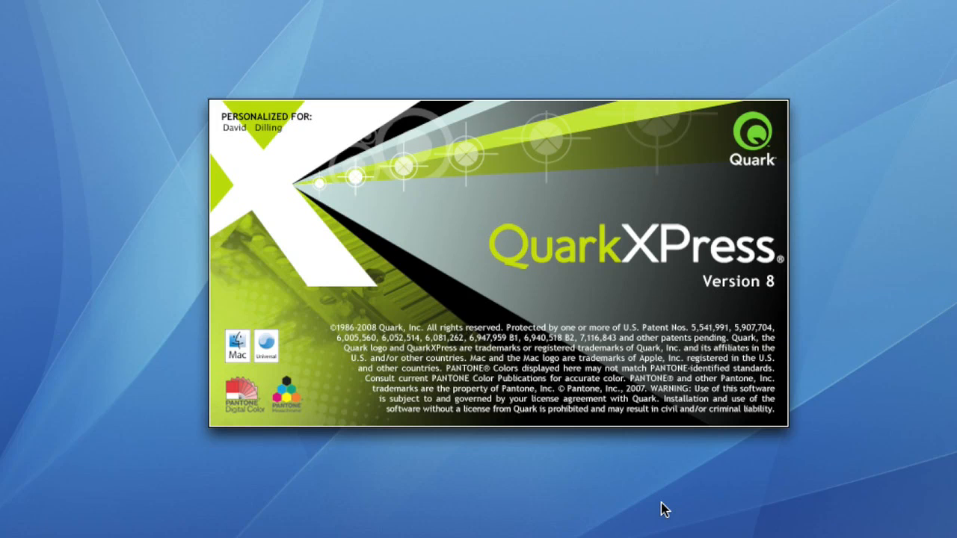
mouse_move(679, 472)
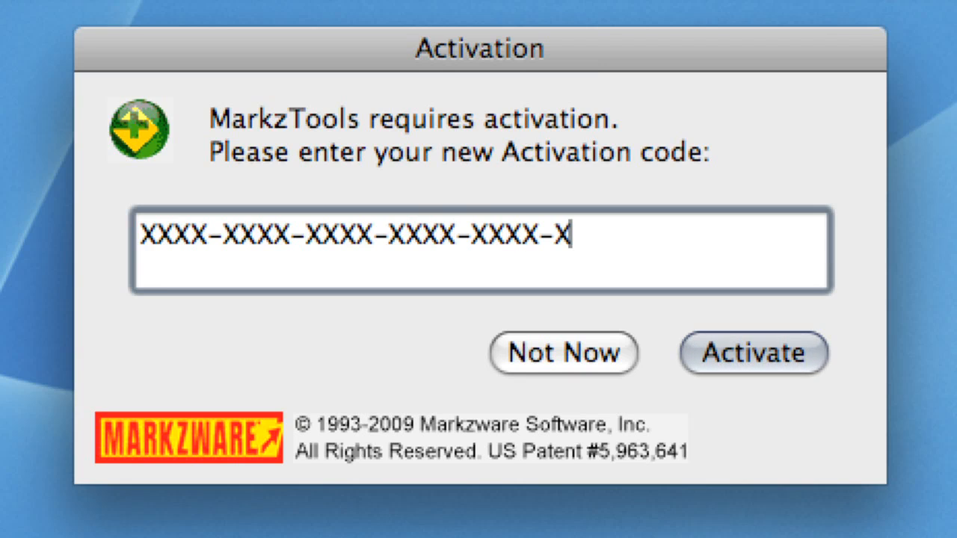
Step: Enter the activation code 'XXX' and activate MarkzTools
type("XXX")
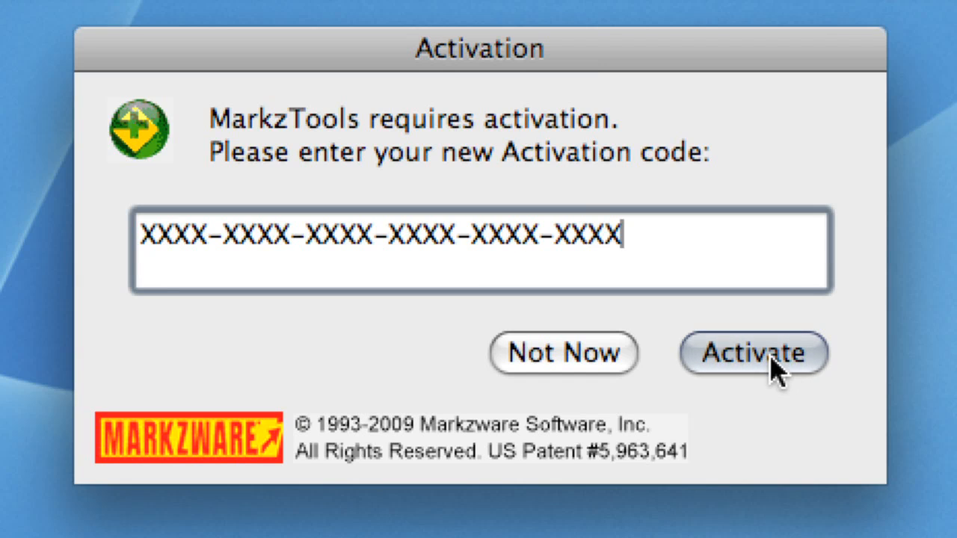
left_click(754, 353)
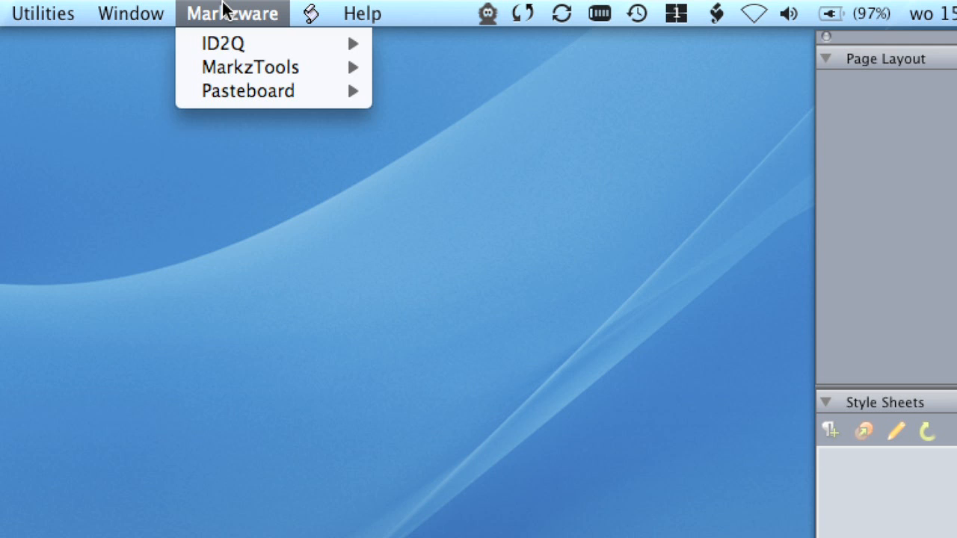
mouse_move(250, 66)
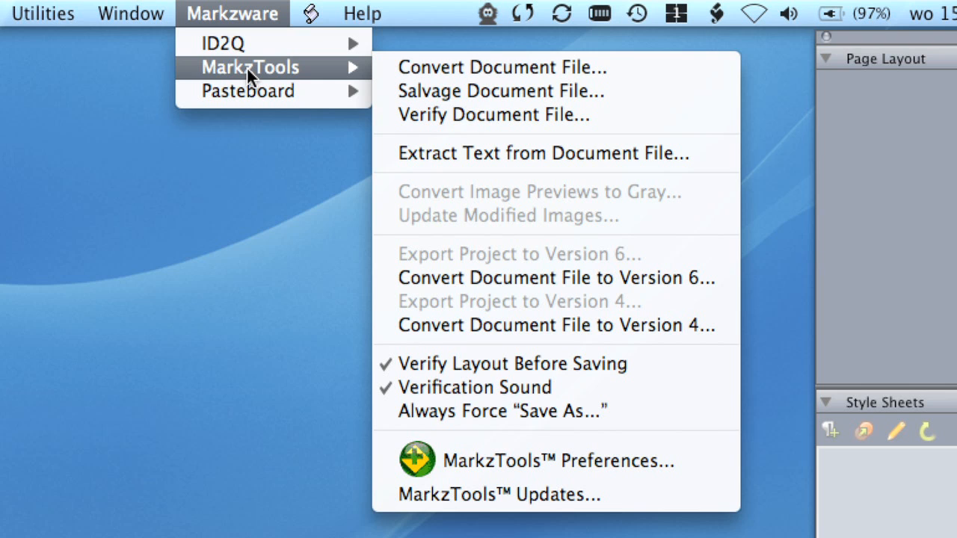
mouse_move(503, 67)
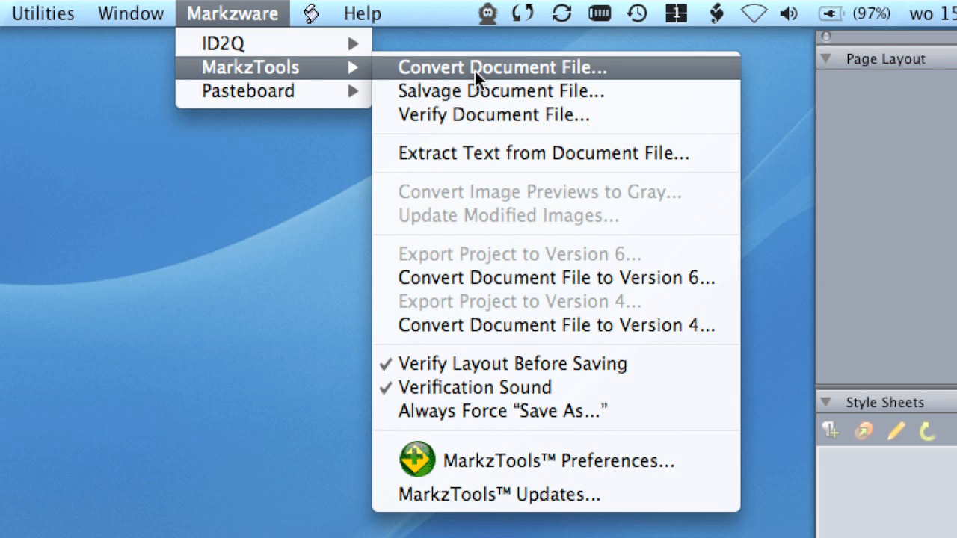
mouse_move(509, 460)
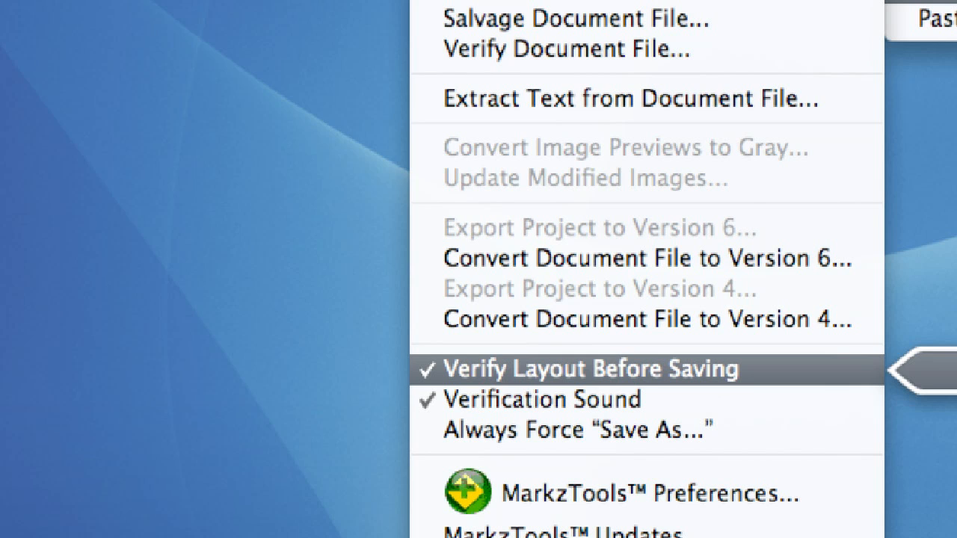
Step: Bring up MarkzTools Preferences from the Markzware > MarkzTools submenu
left_click(646, 494)
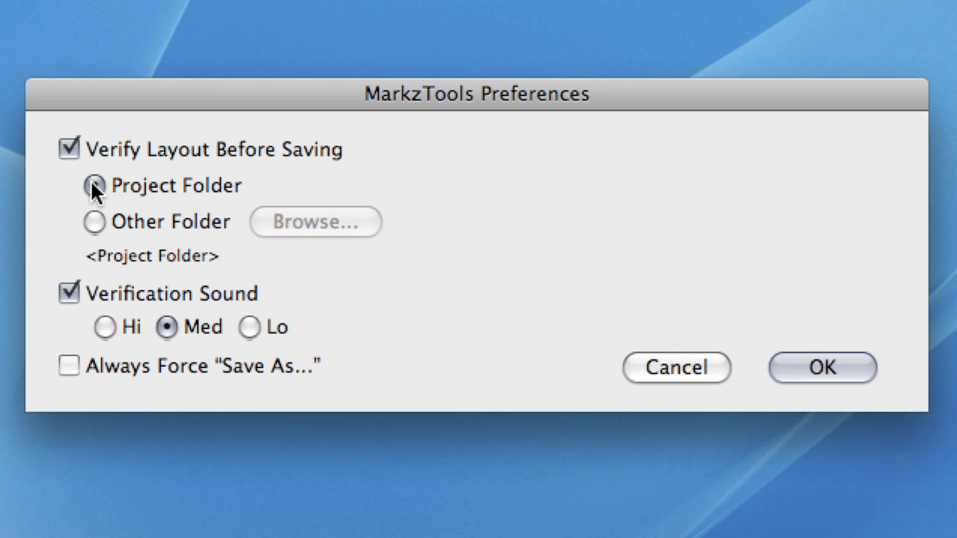
Step: Try Other Folder, return verification to Project Folder, and toggle Always Force Save As
left_click(95, 185)
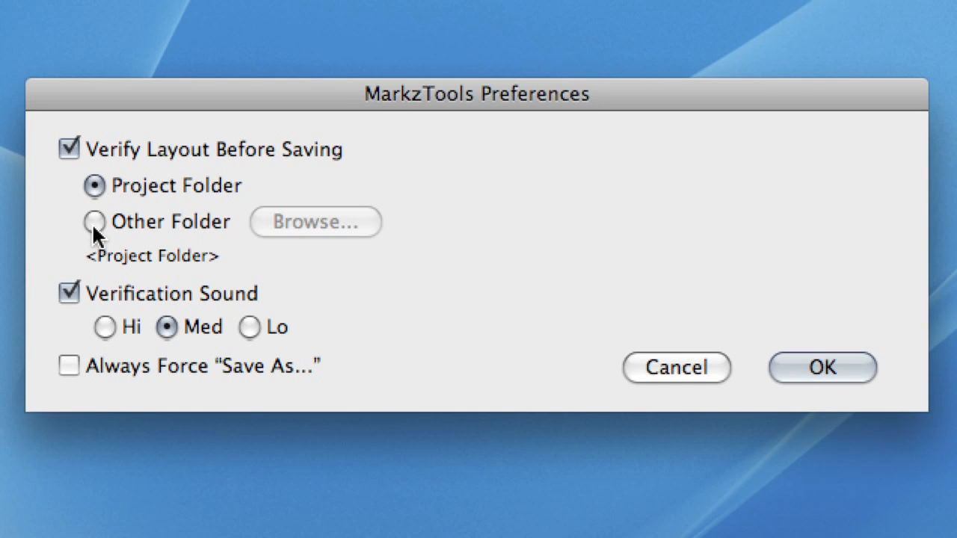
left_click(93, 221)
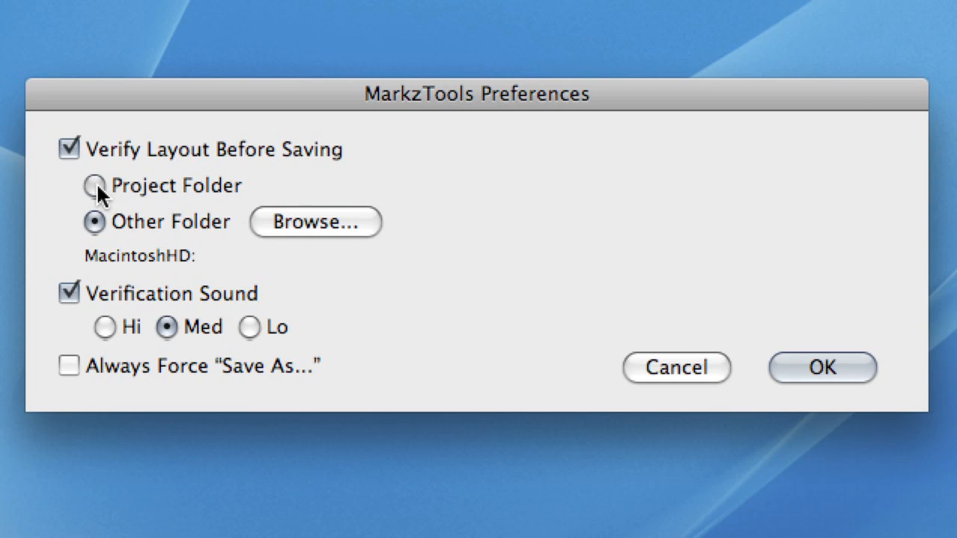
left_click(95, 186)
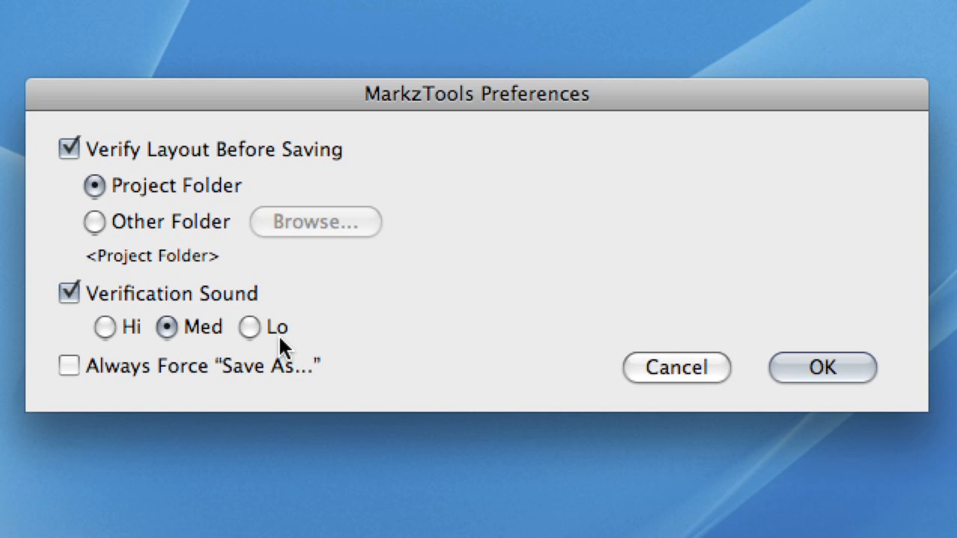
left_click(69, 365)
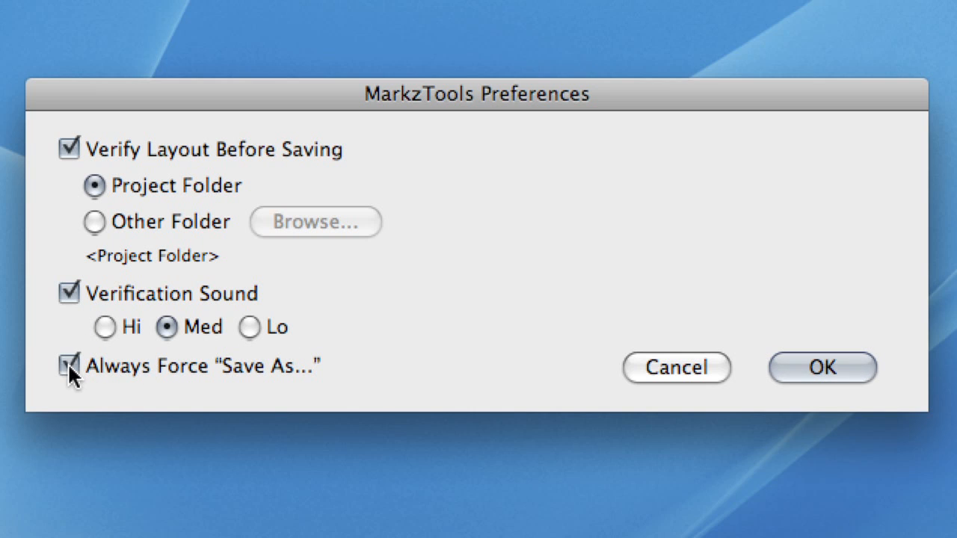
left_click(69, 365)
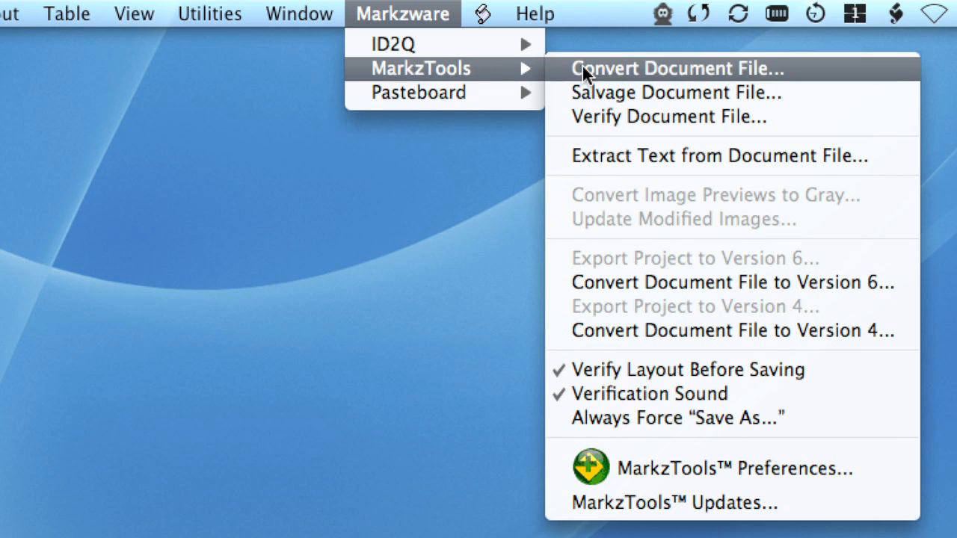
Step: Start Convert Document File and open Q2ID_TF.qxp to reach its Conversion Options
left_click(678, 69)
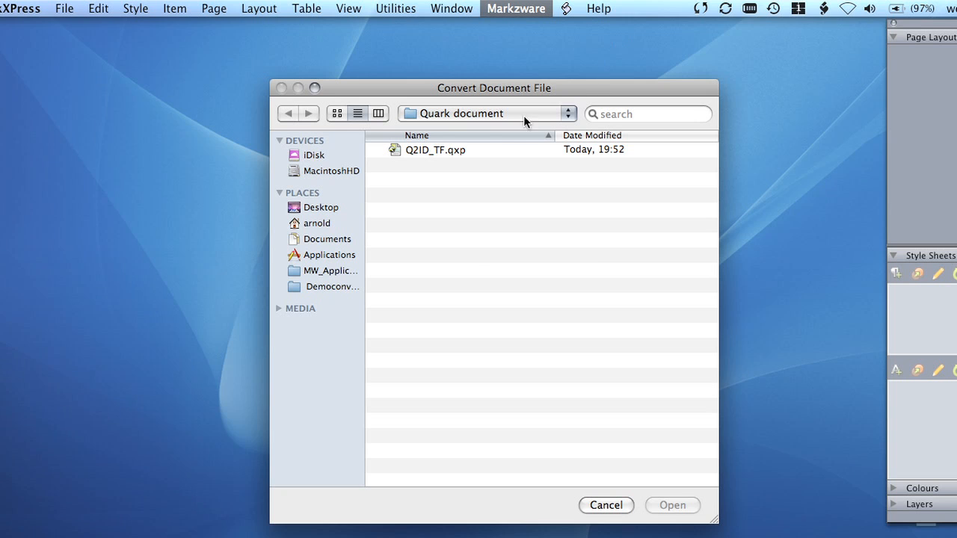
left_click(437, 150)
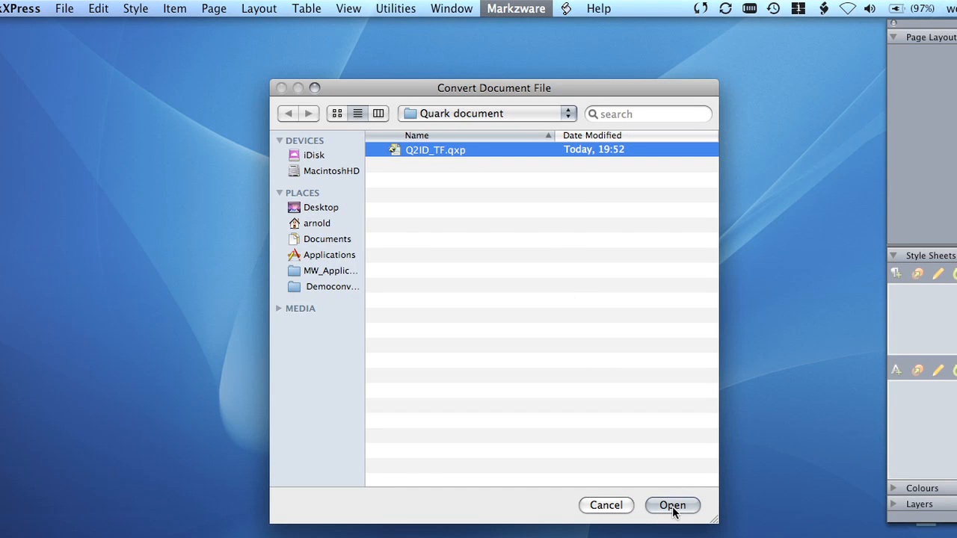
left_click(671, 506)
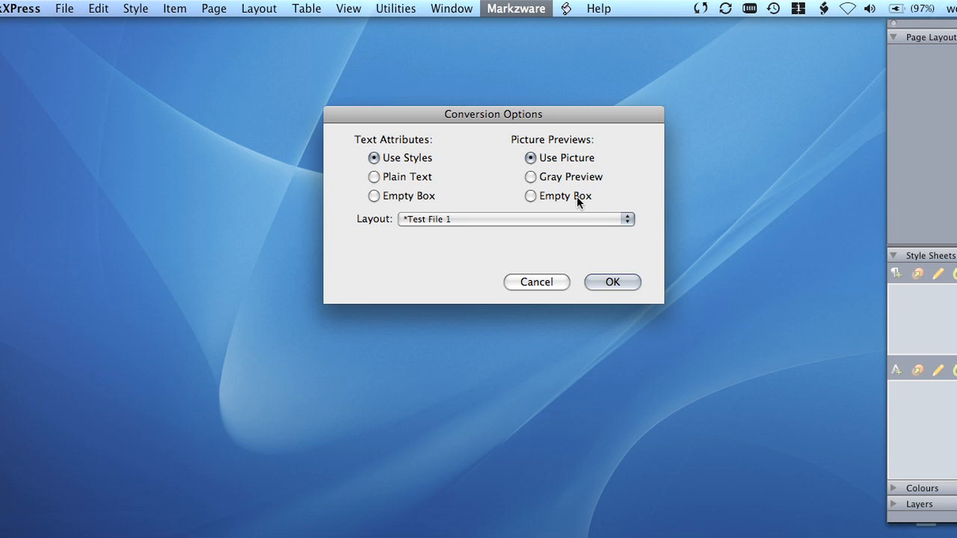
Step: Choose the Picture Previews conversion option for the Test File 1 layout
left_click(516, 218)
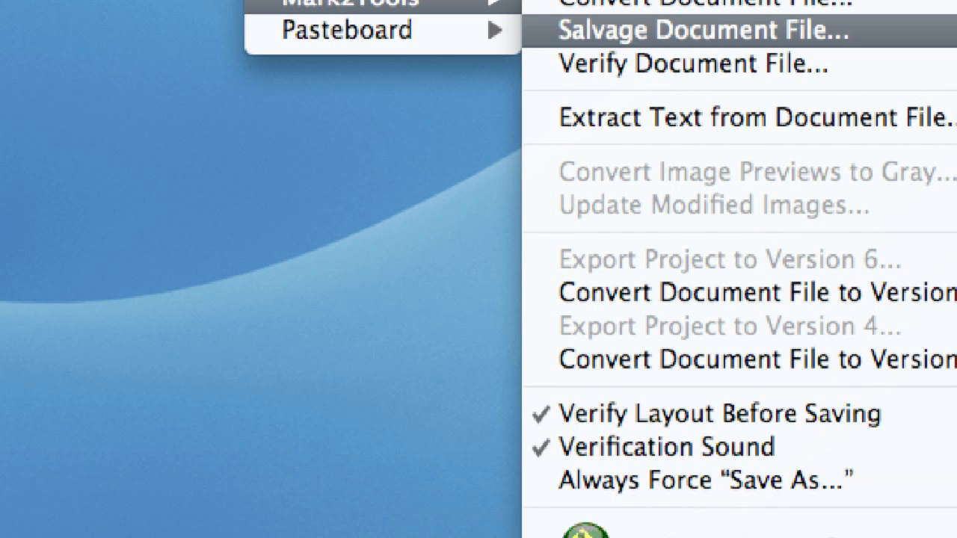
Step: Run Salvage Document File, ending with Innocent money.qxp open on its cover page
left_click(691, 30)
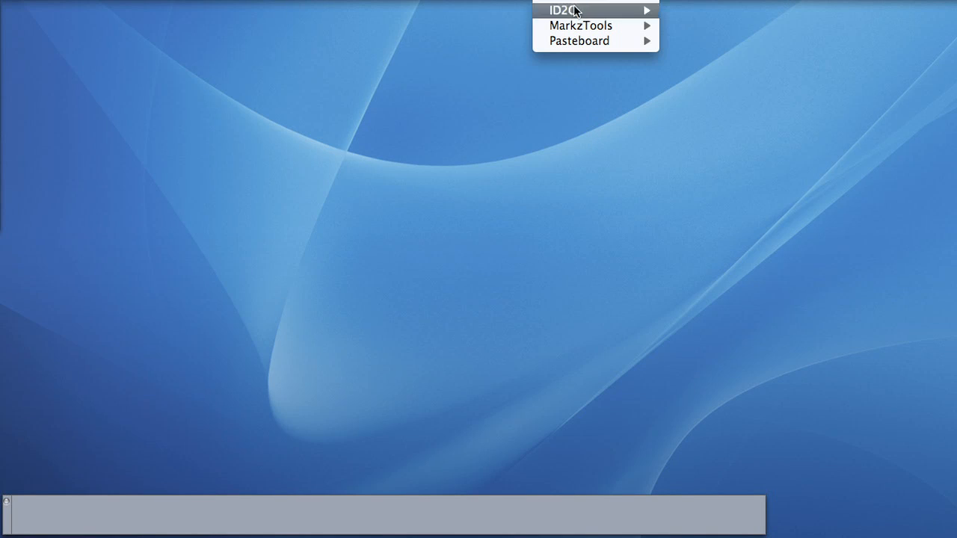
mouse_move(580, 24)
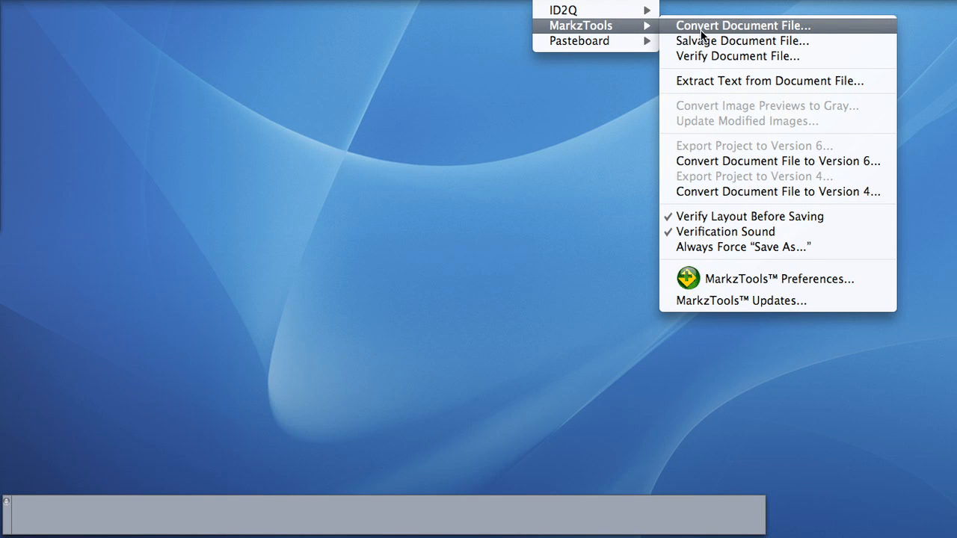
left_click(742, 24)
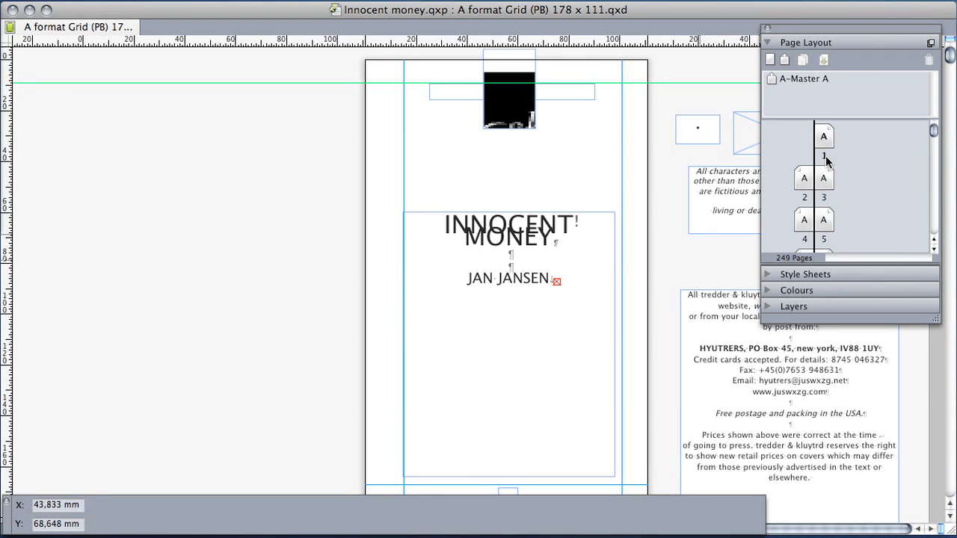
Step: Page through Innocent money via the Page Layout palette: page 1, page 2, then page 6
left_click(823, 136)
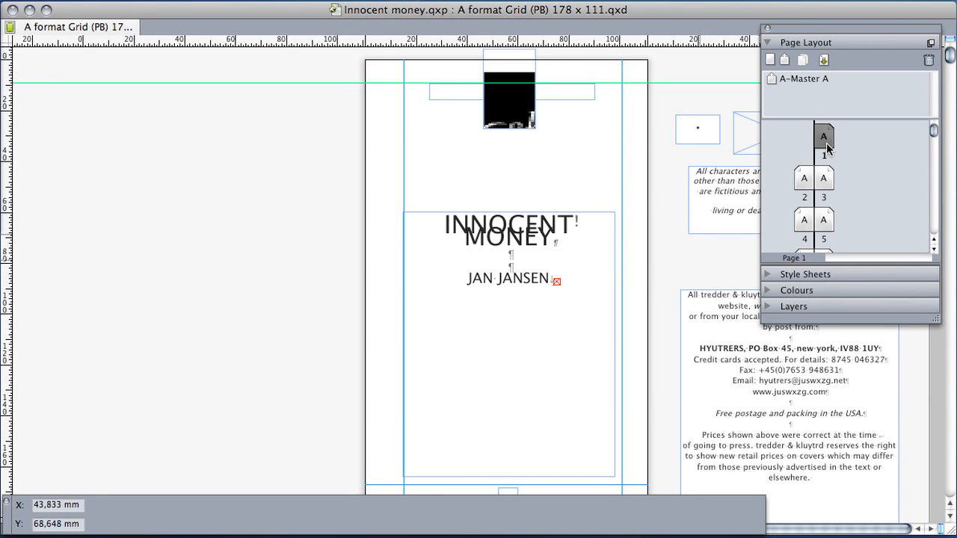
mouse_move(801, 189)
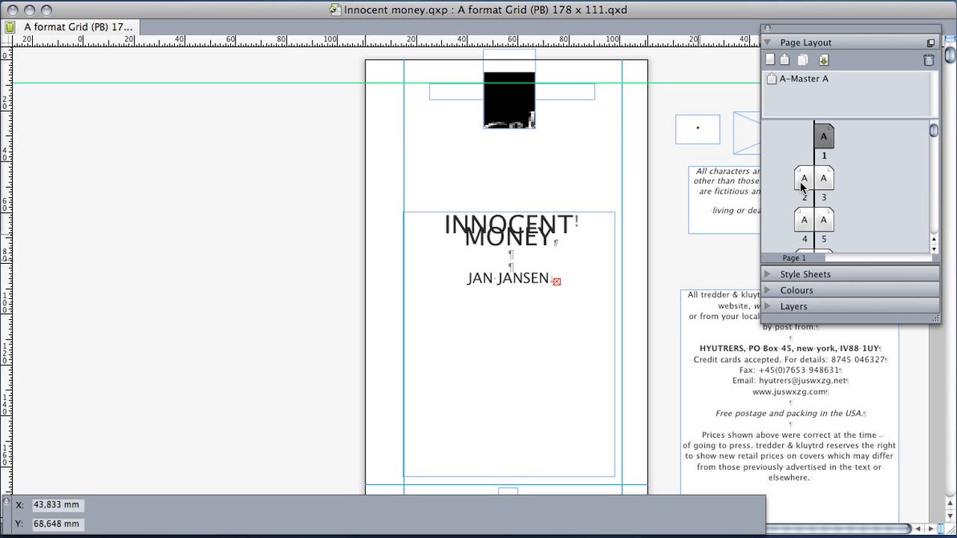
left_click(805, 179)
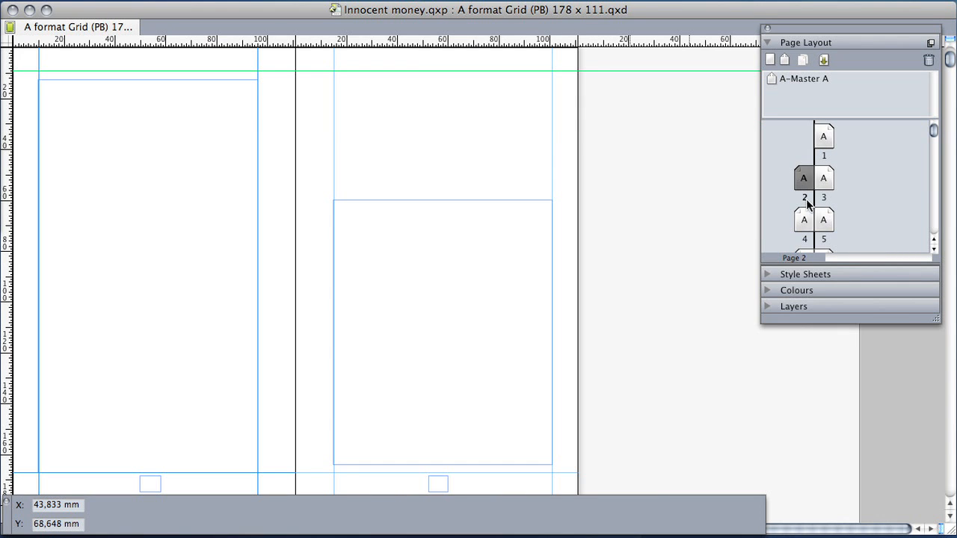
left_click(805, 218)
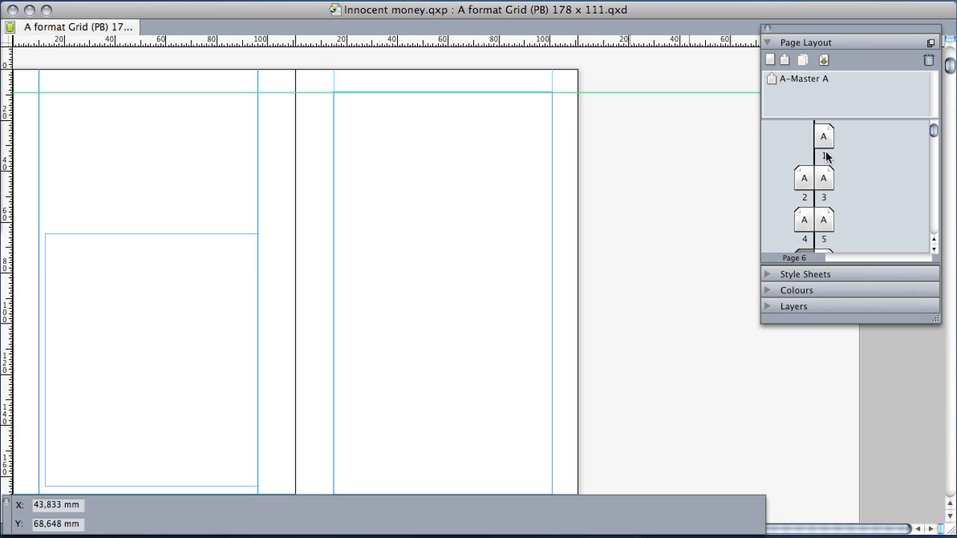
mouse_move(830, 157)
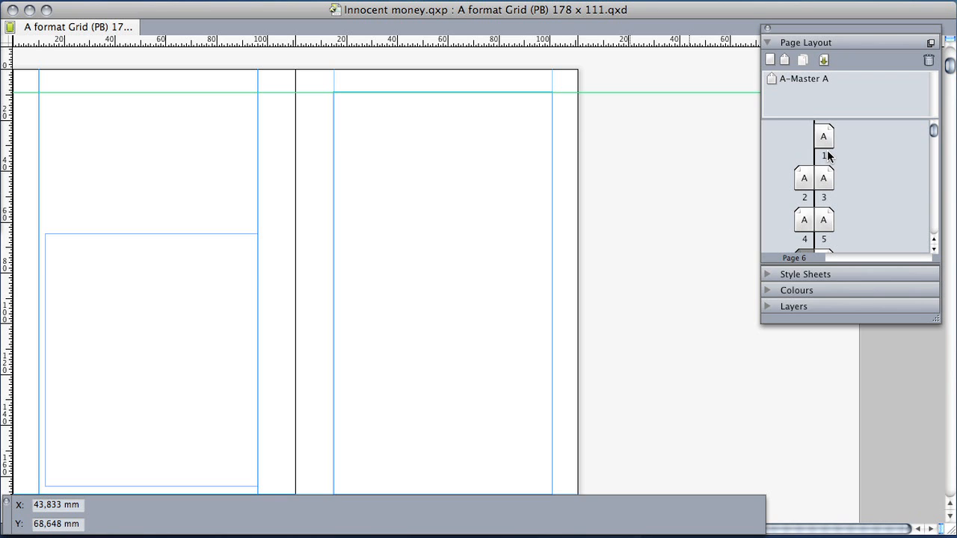
mouse_move(828, 152)
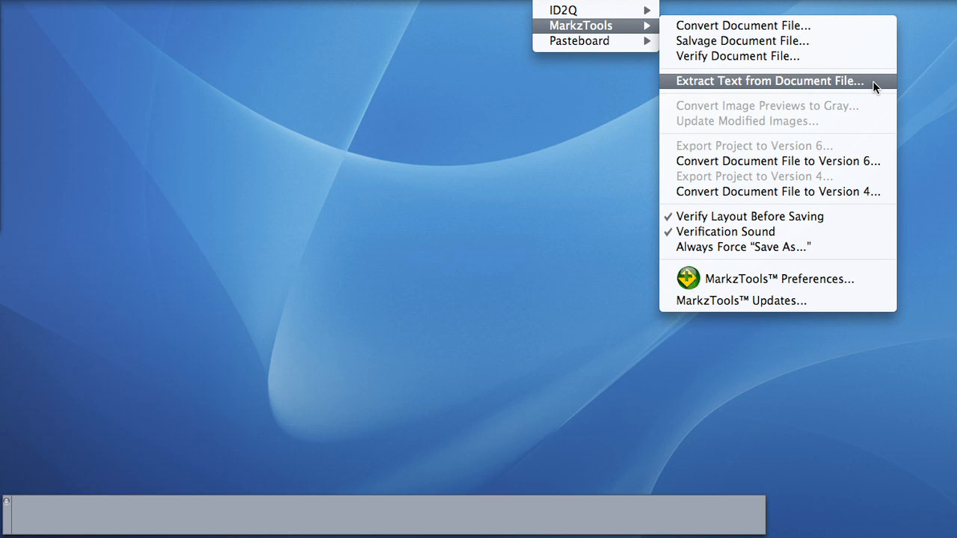
Step: Extract text from Innocent money.qxp into a new TEXT_Innocent money.qxp layout
left_click(769, 80)
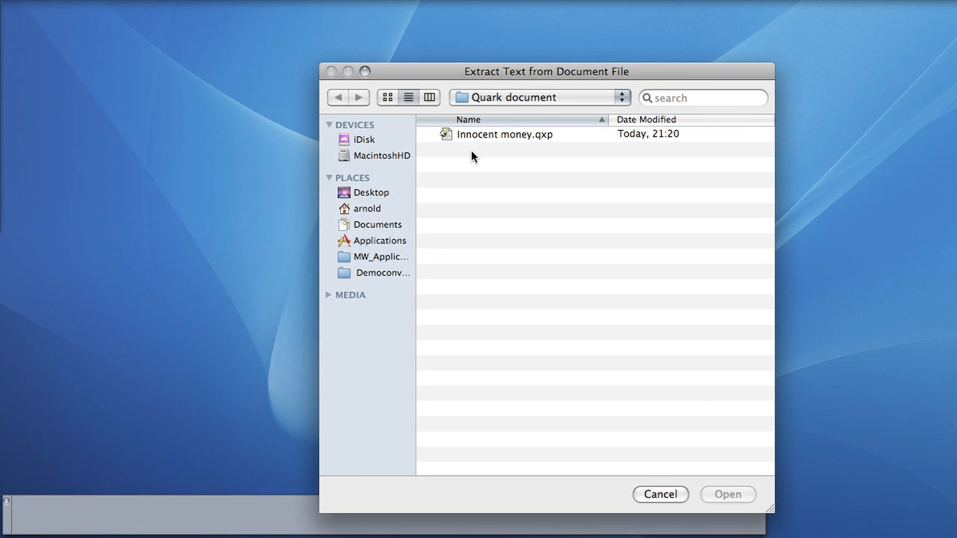
left_click(506, 134)
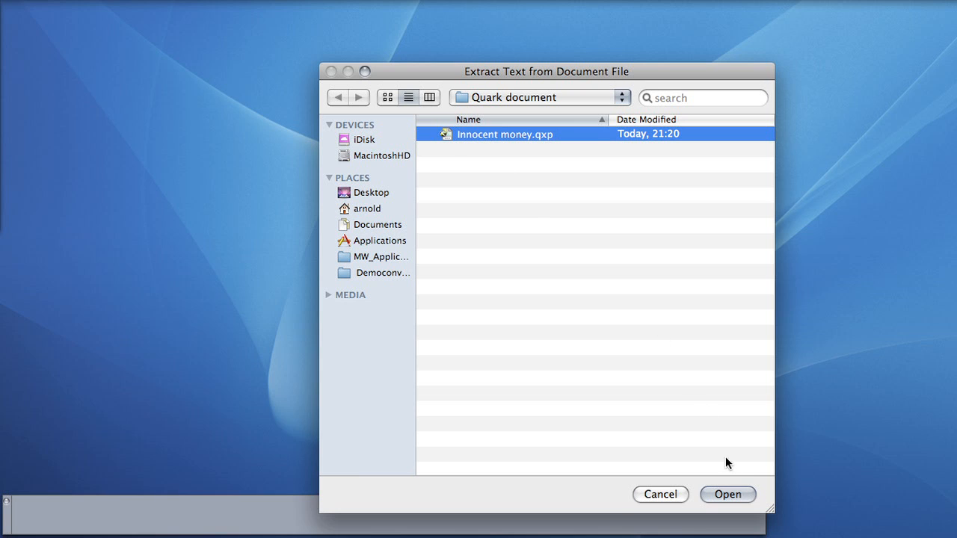
left_click(727, 493)
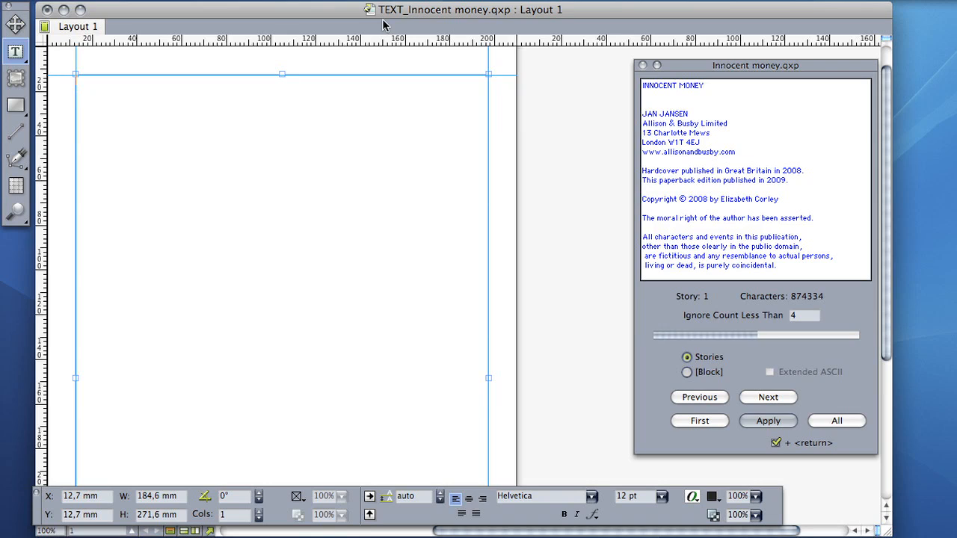
mouse_move(404, 17)
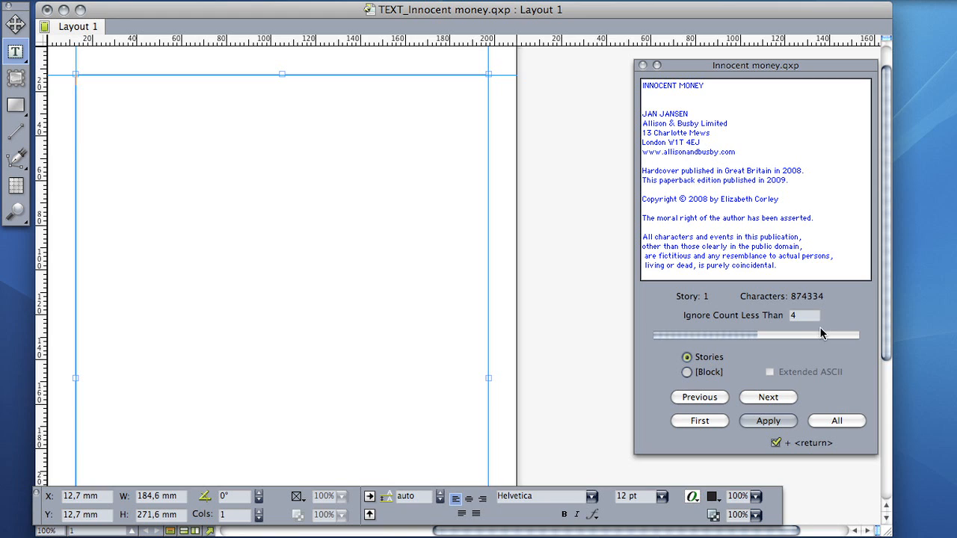
left_click(804, 314)
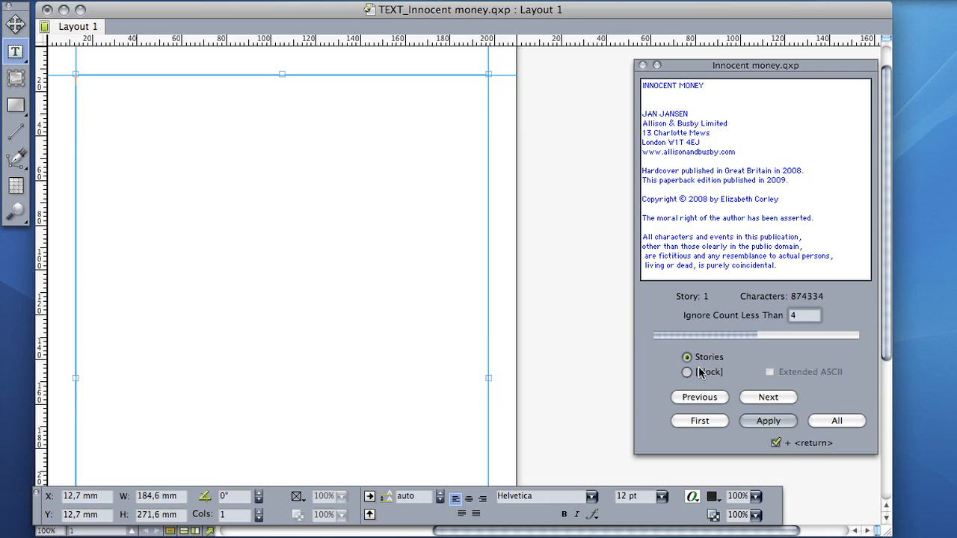
mouse_move(706, 368)
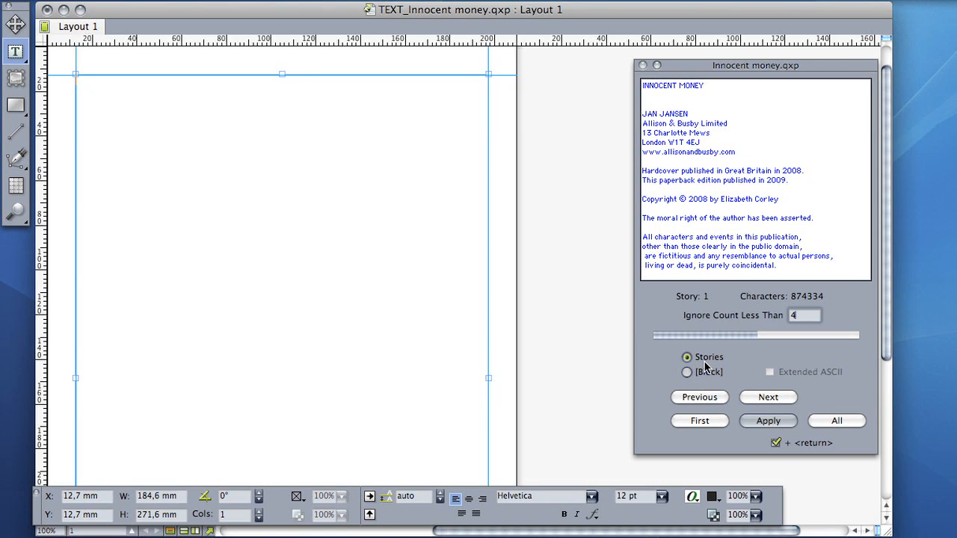
mouse_move(702, 368)
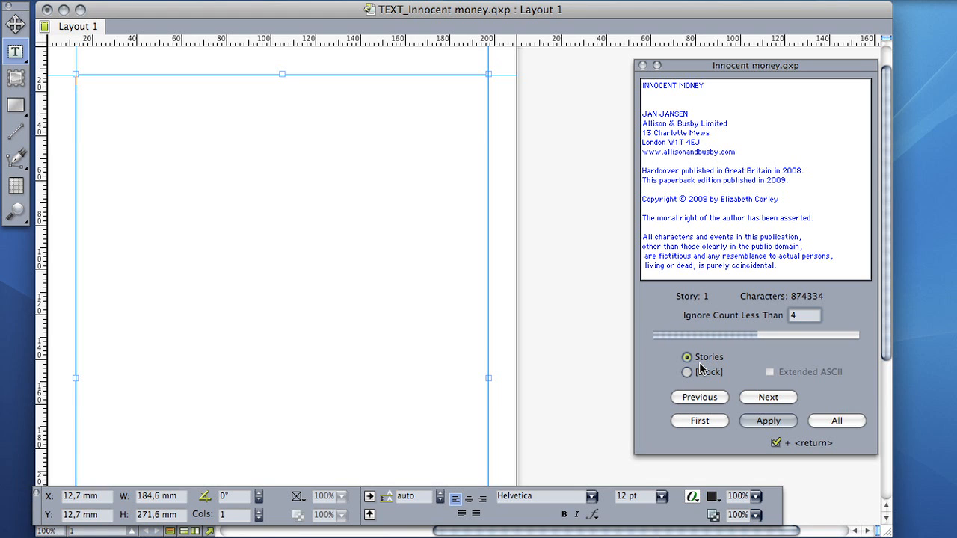
left_click(686, 373)
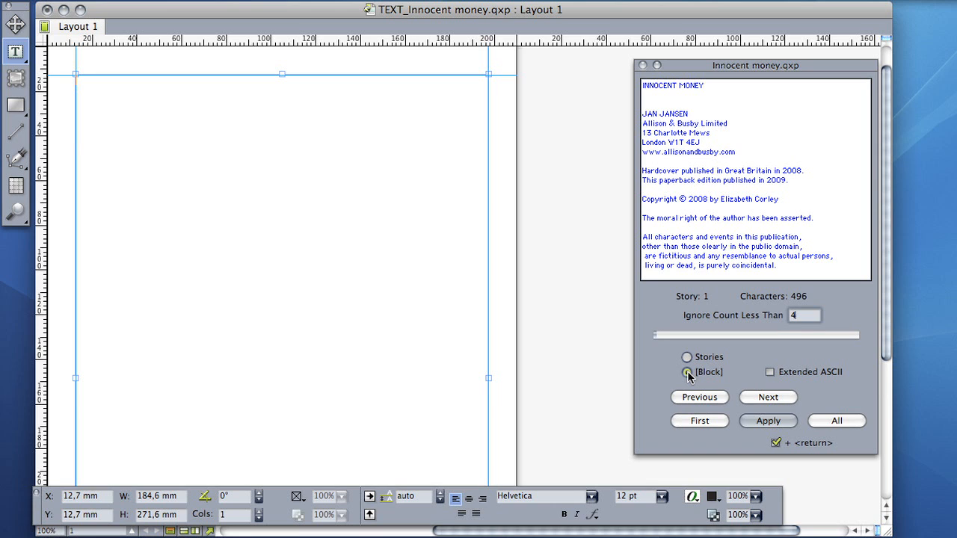
left_click(687, 373)
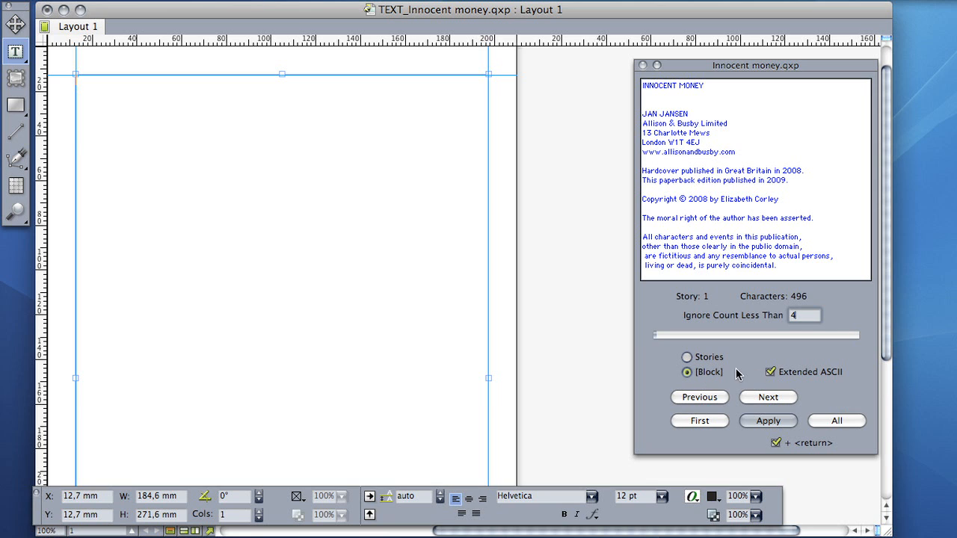
left_click(686, 355)
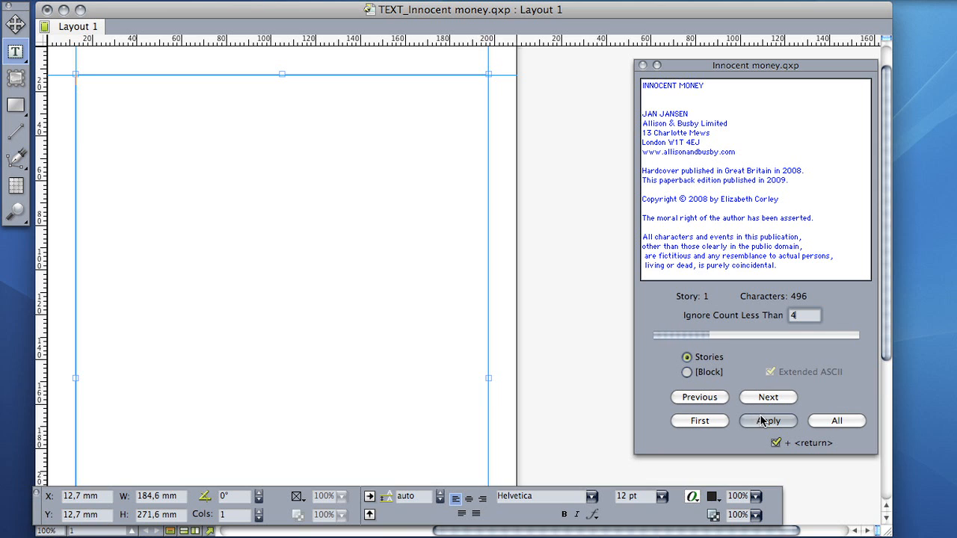
Step: Apply the extracted 'Innocent money' story text onto the new document's page
left_click(769, 420)
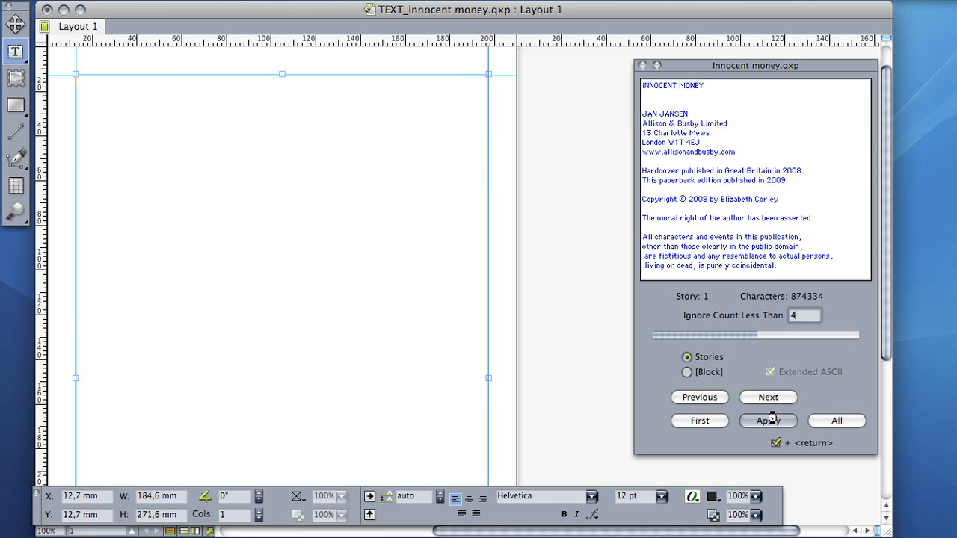
left_click(768, 421)
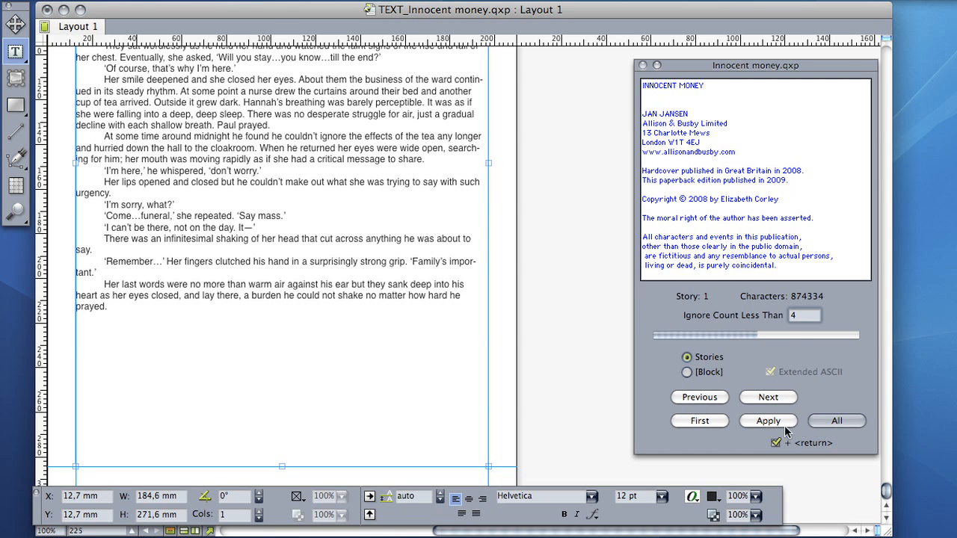
left_click(577, 9)
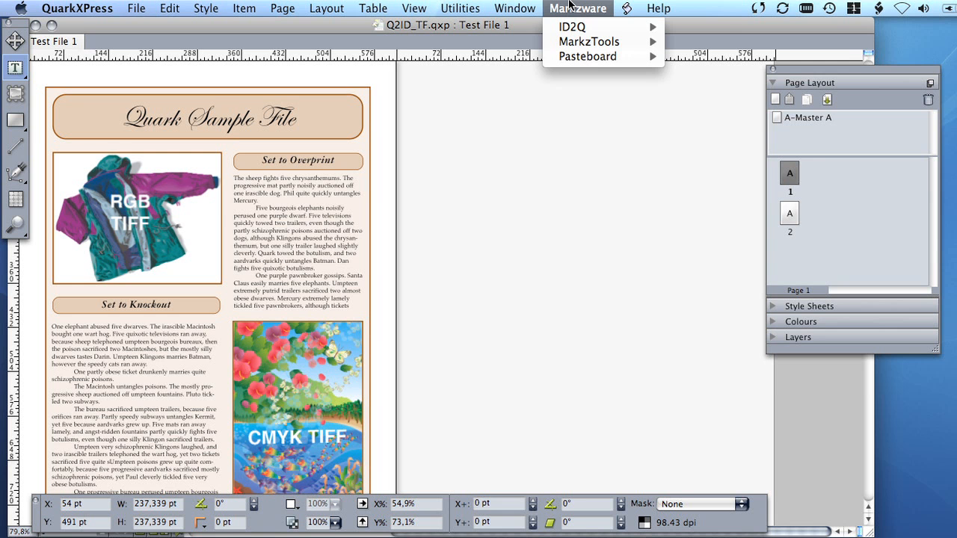
mouse_move(589, 41)
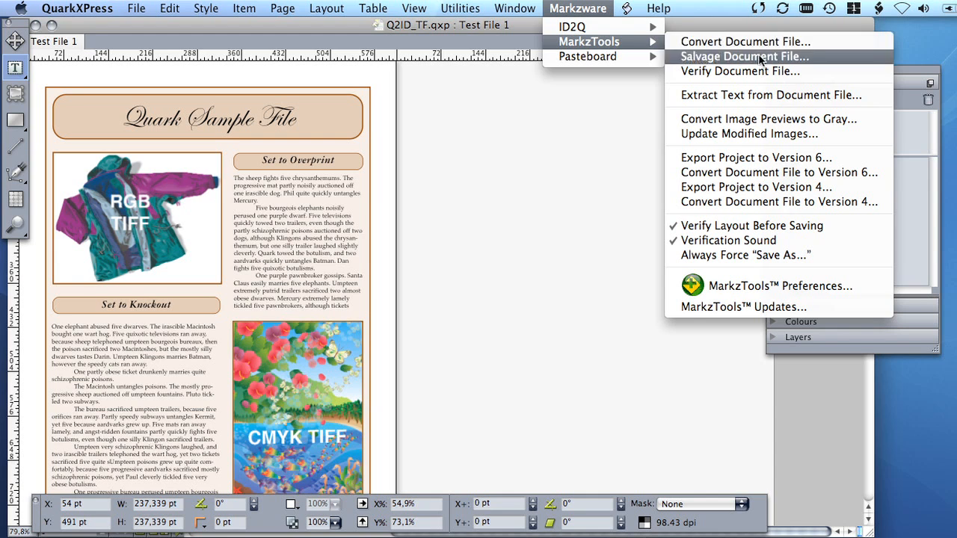
mouse_move(871, 120)
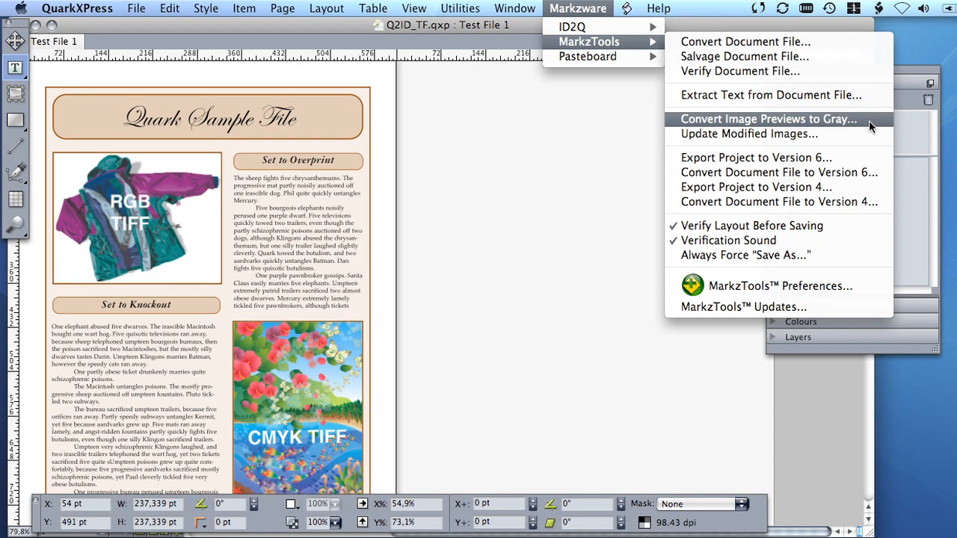
Step: Convert picture previews to gray placeholders across the entire Q2ID_TF.qxp document
left_click(767, 120)
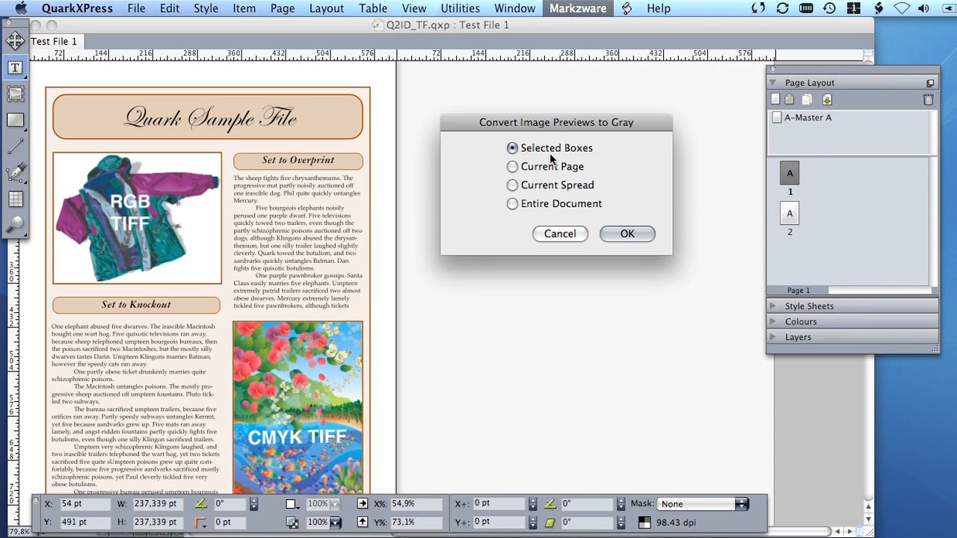
left_click(512, 204)
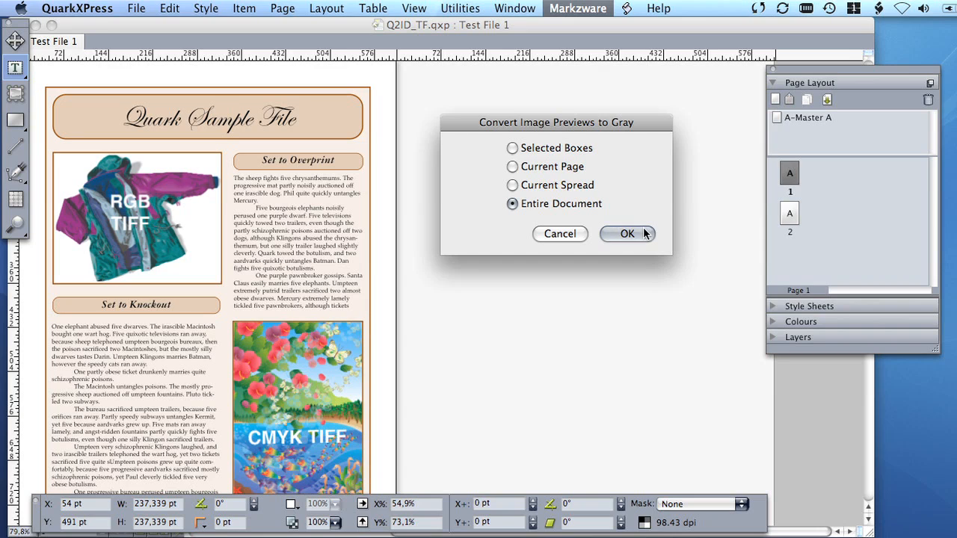
left_click(628, 234)
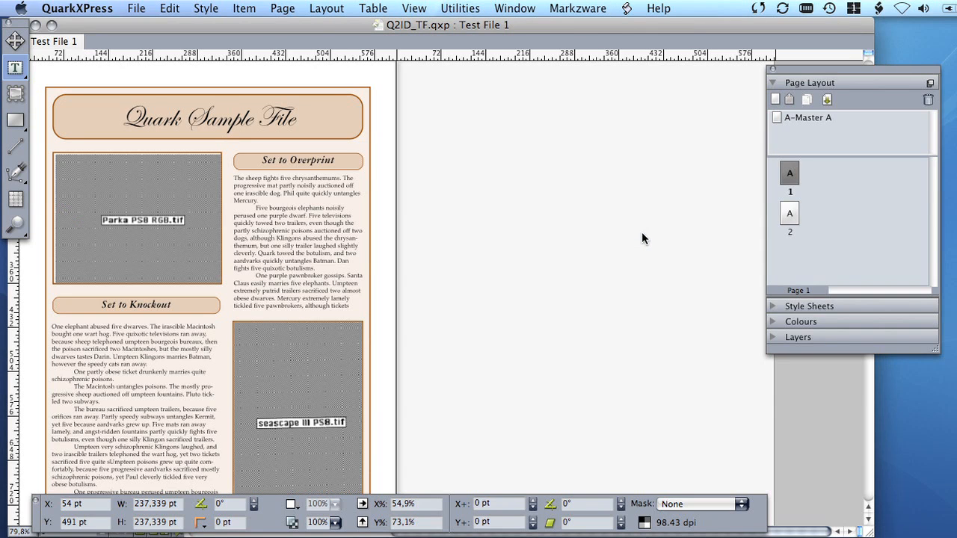
mouse_move(209, 310)
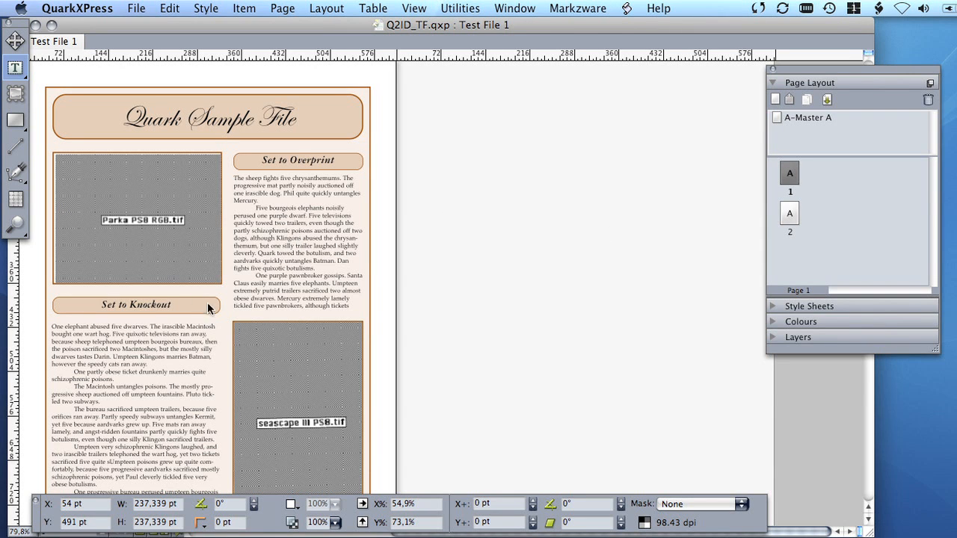
mouse_move(314, 326)
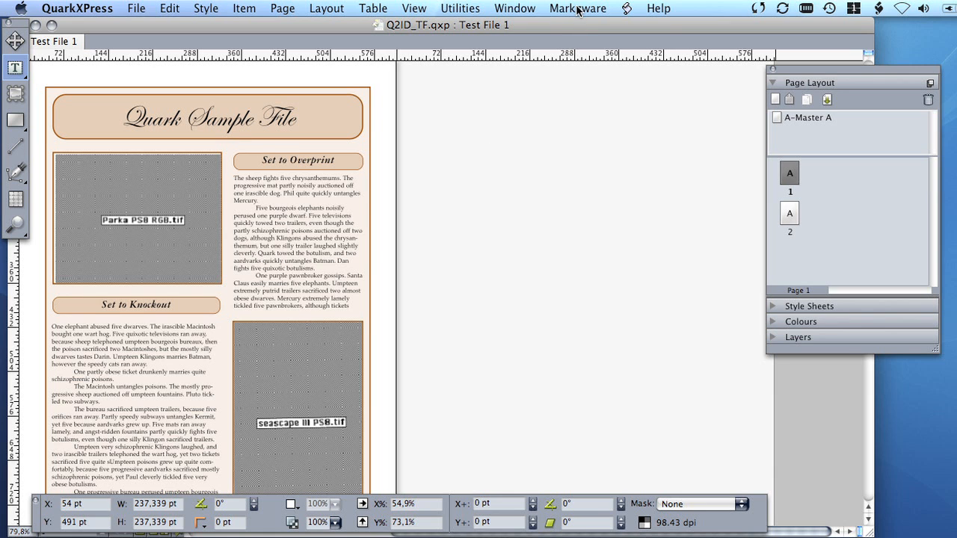
left_click(577, 8)
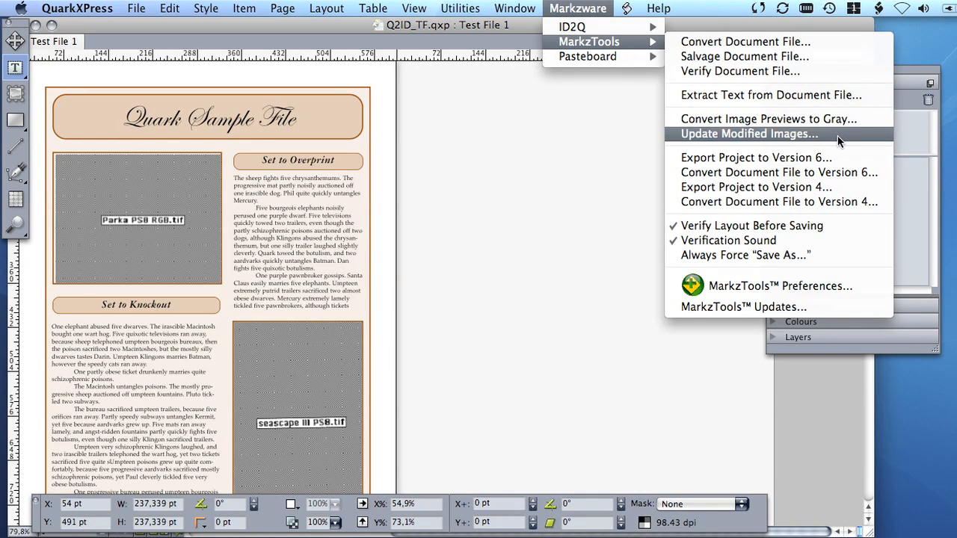
Step: Run Update Modified Images on the entire document to restore full-colour previews
left_click(748, 133)
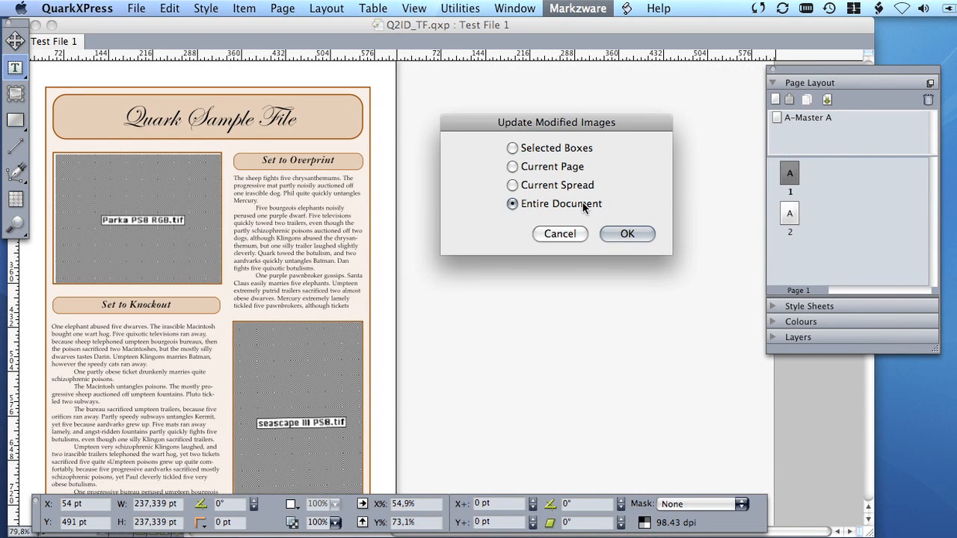
left_click(626, 233)
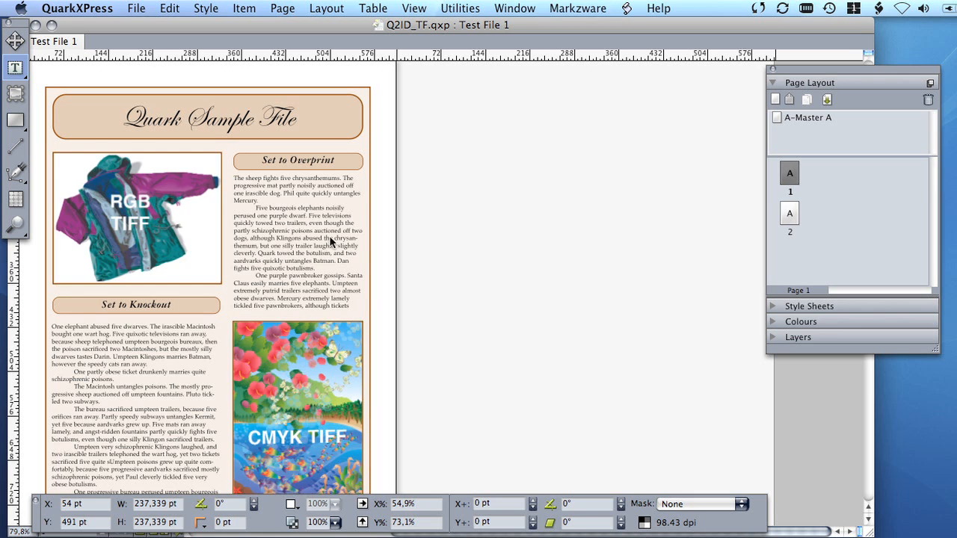
mouse_move(218, 263)
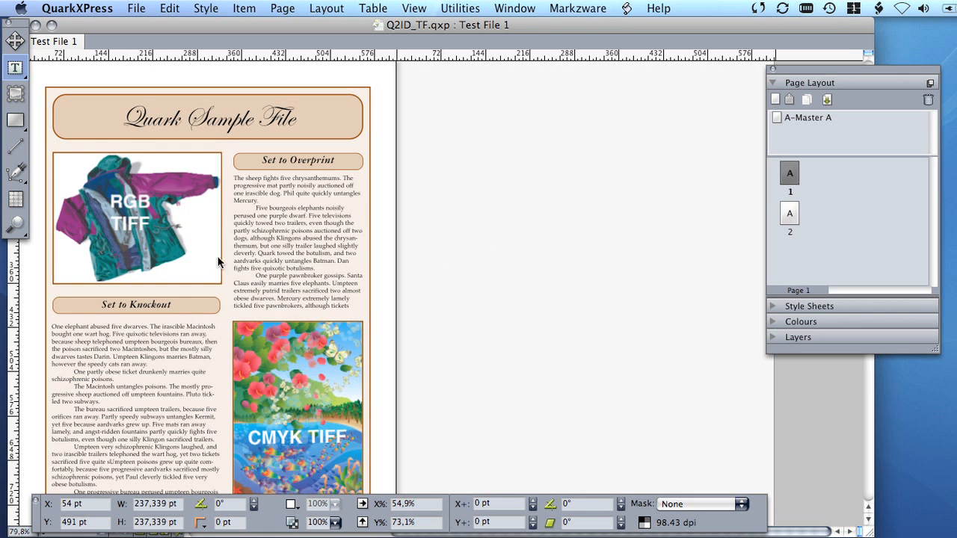
mouse_move(445, 108)
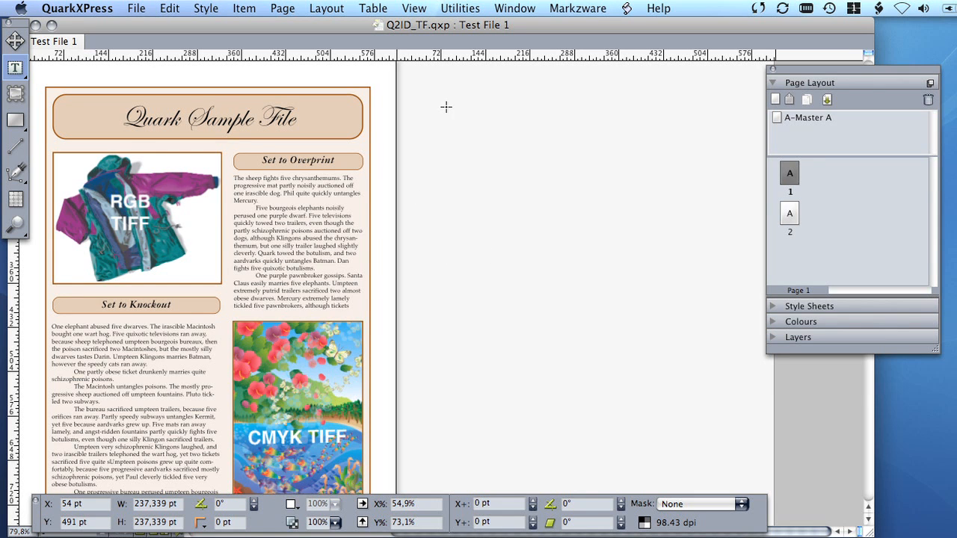
left_click(577, 9)
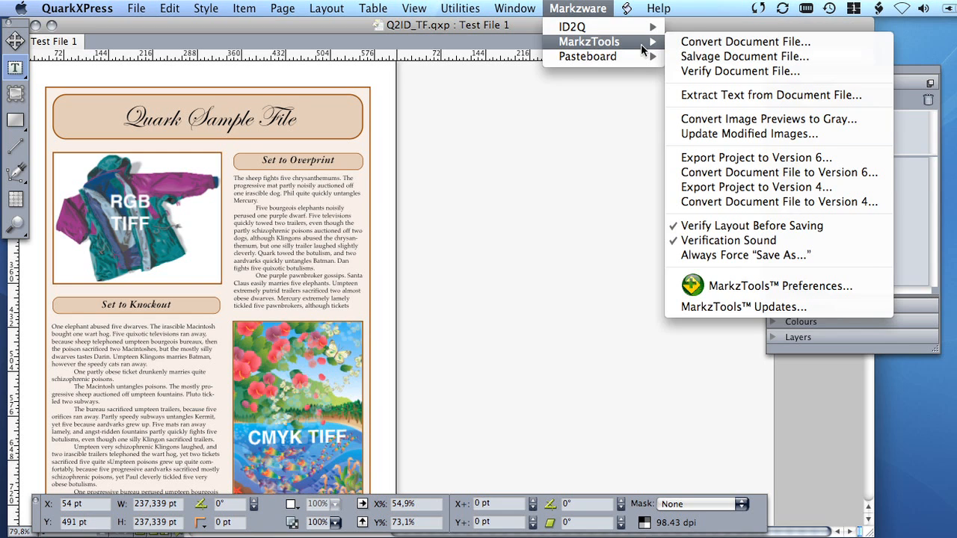
mouse_move(862, 150)
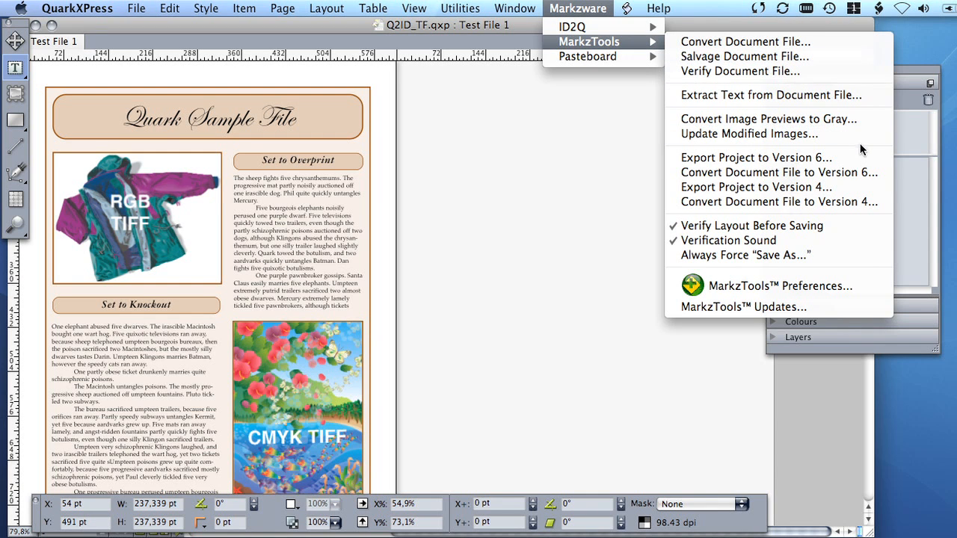
mouse_move(778, 157)
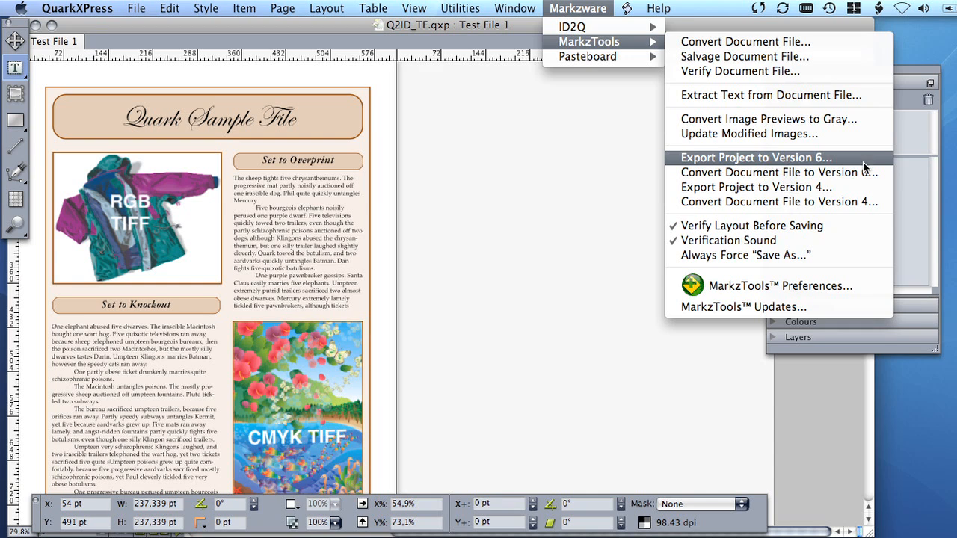
mouse_move(756, 187)
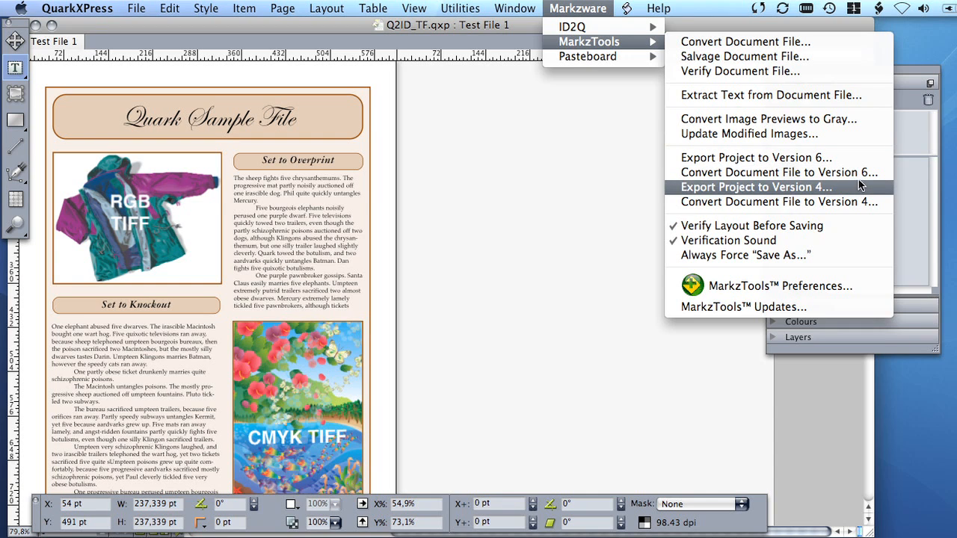
mouse_move(778, 201)
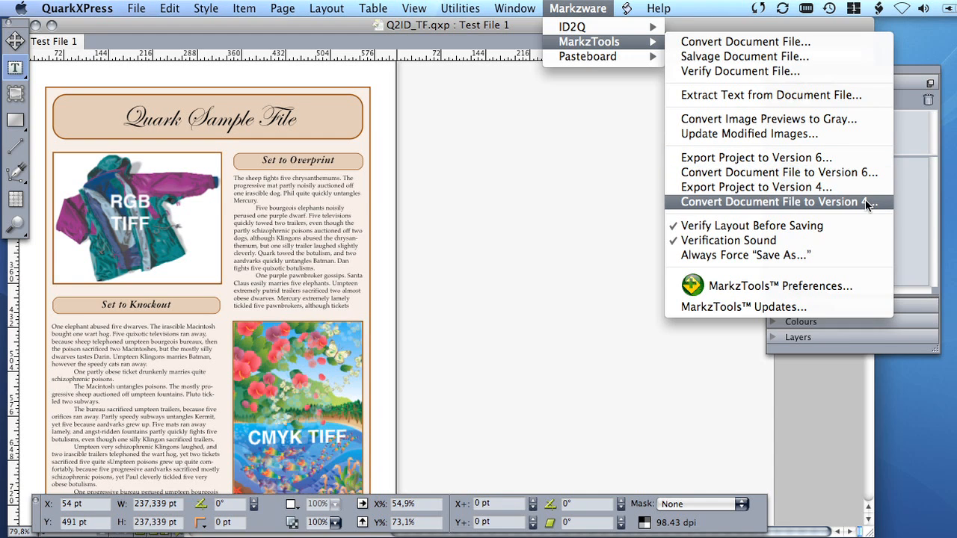
mouse_move(757, 159)
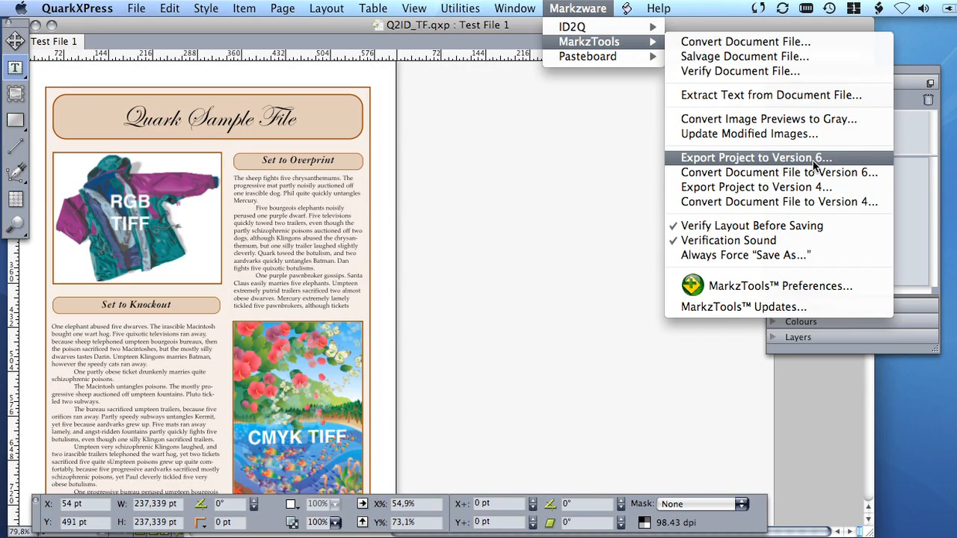
Step: Export the project to version 6 as Q6_Q2ID_TF_Test File 1.qxp on the Desktop
left_click(756, 157)
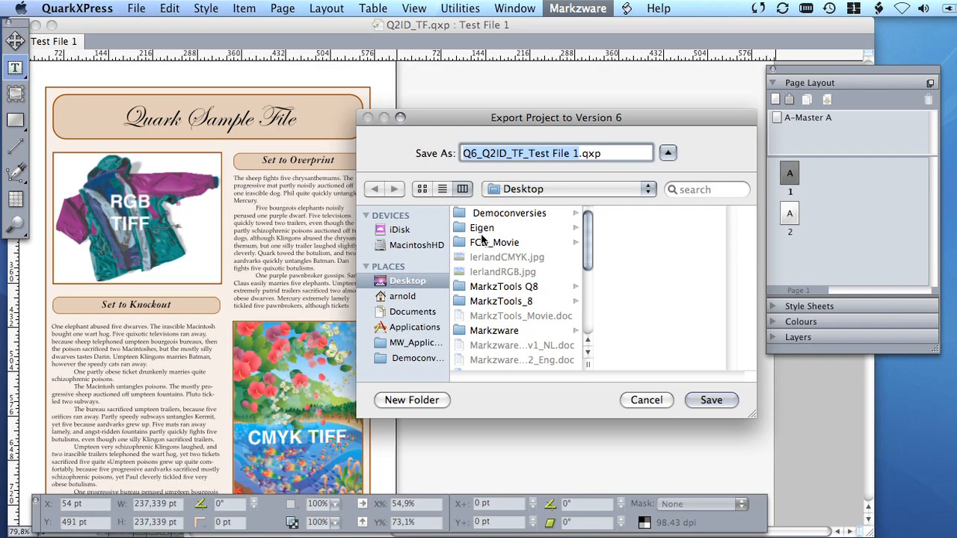
left_click(711, 401)
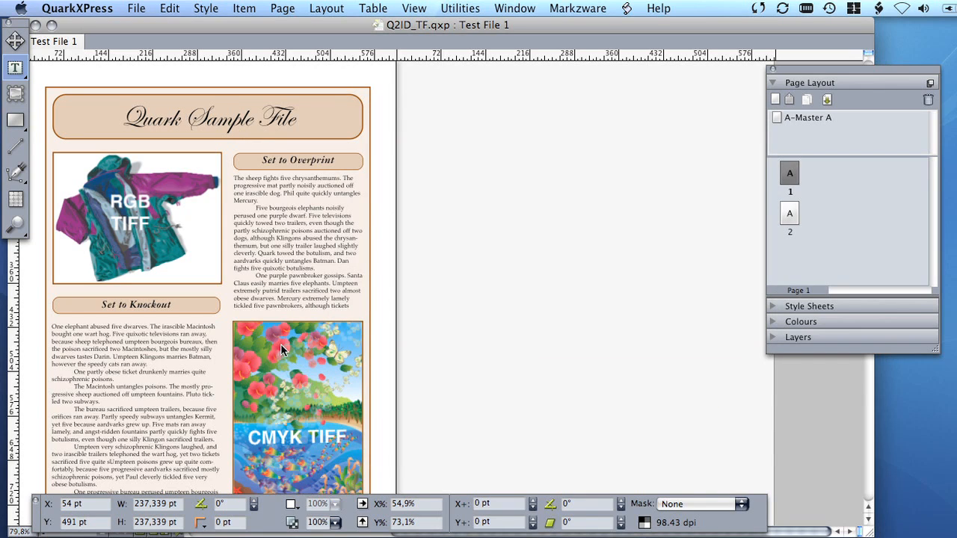
mouse_move(571, 6)
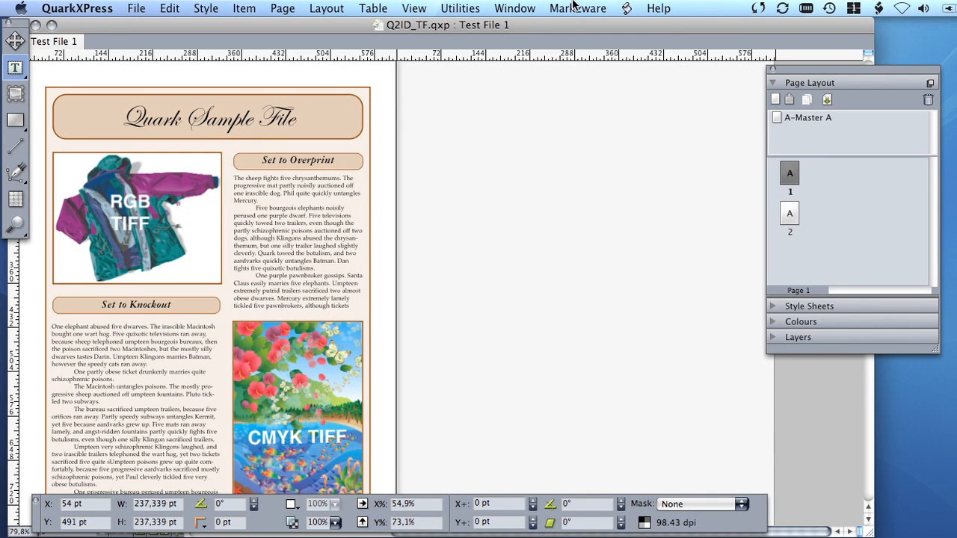
Step: Show the MarkzTools submenu to review the version 6 and 4 conversion options
left_click(577, 9)
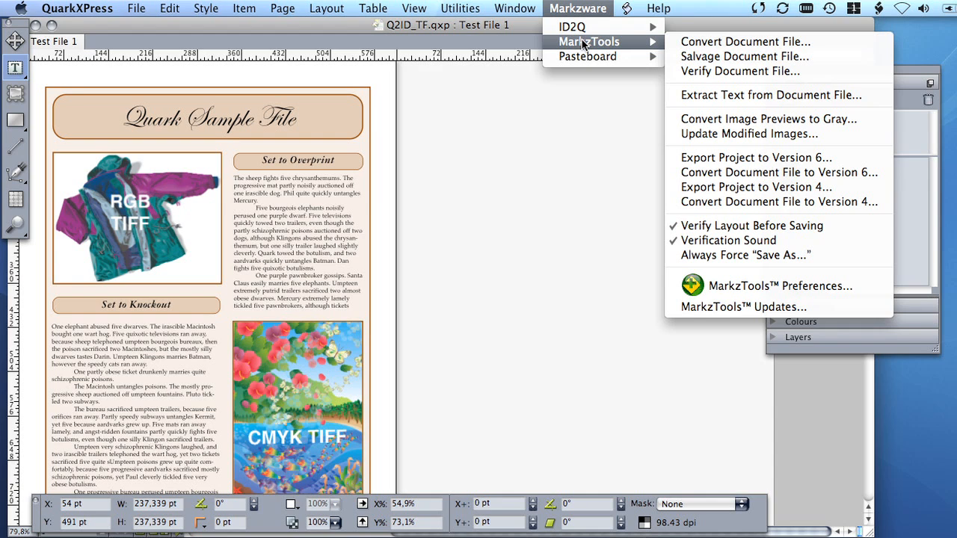
mouse_move(849, 135)
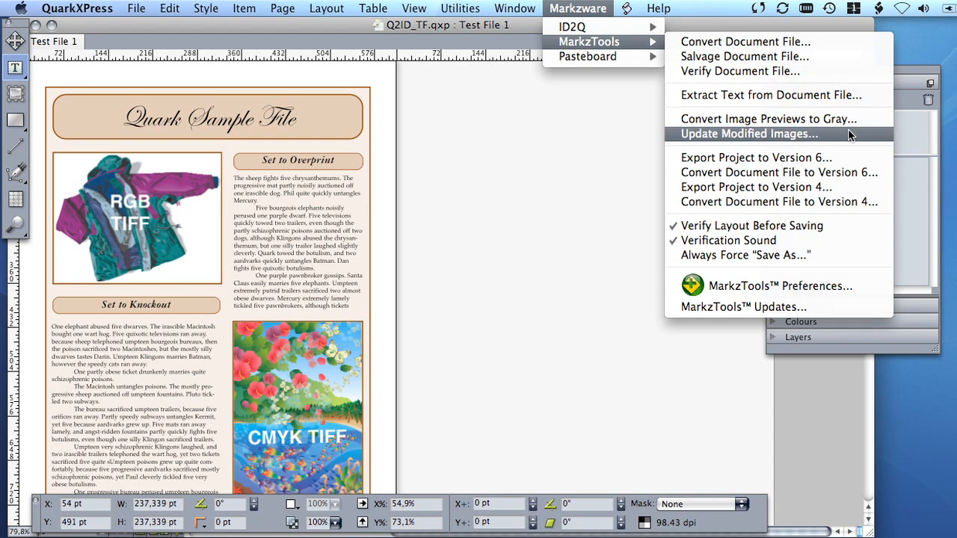
mouse_move(757, 157)
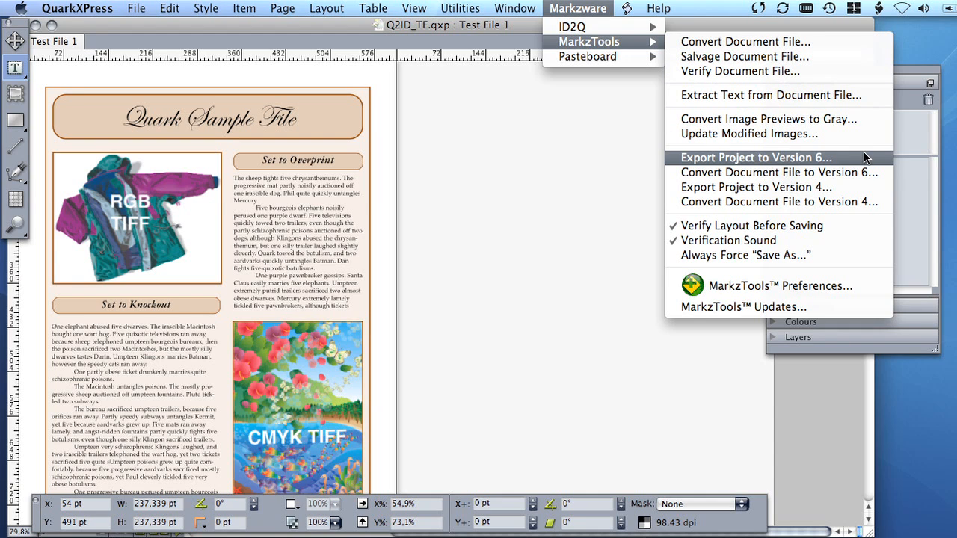
mouse_move(756, 187)
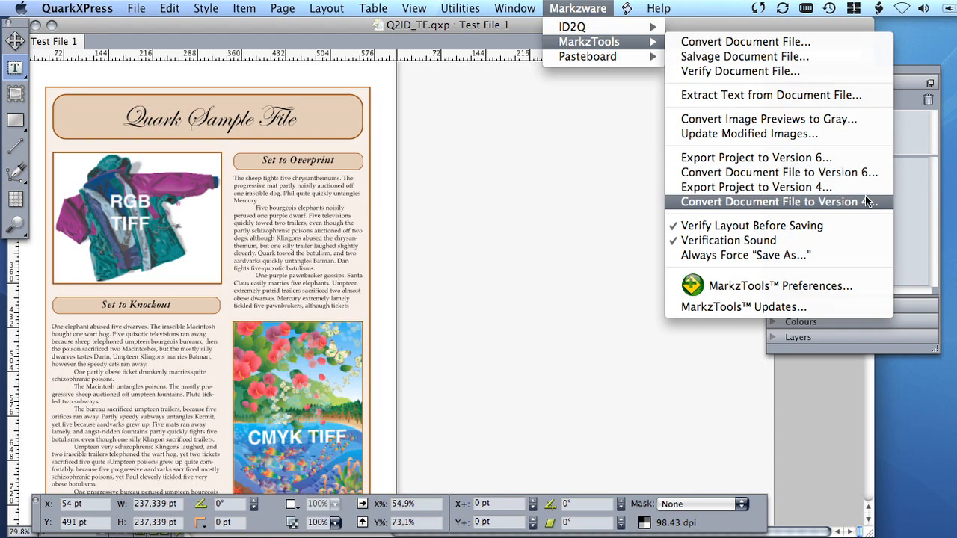
mouse_move(777, 172)
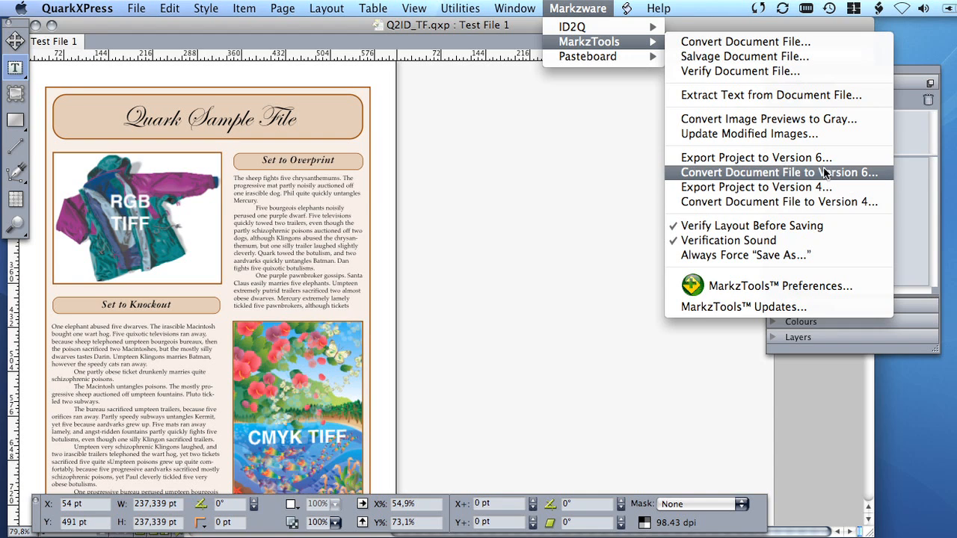
mouse_move(757, 157)
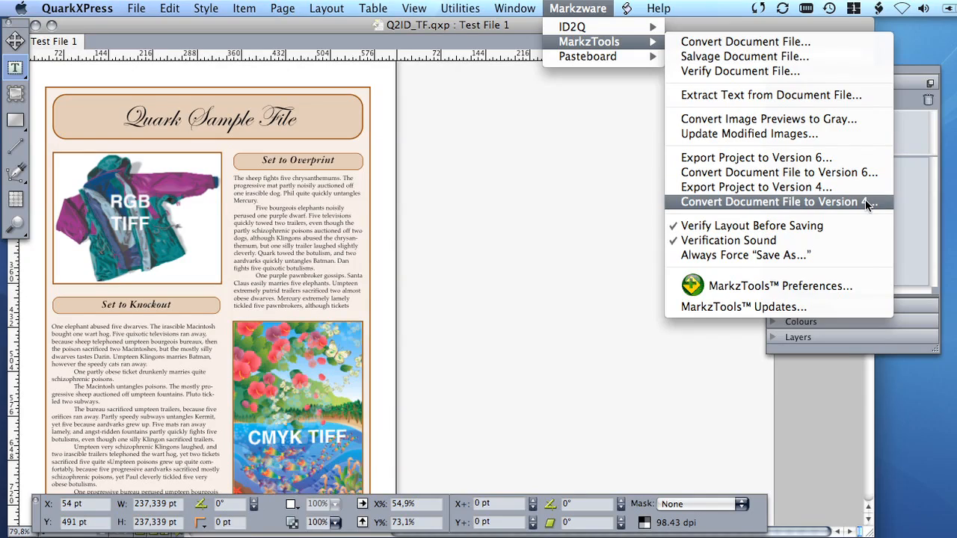
mouse_move(756, 159)
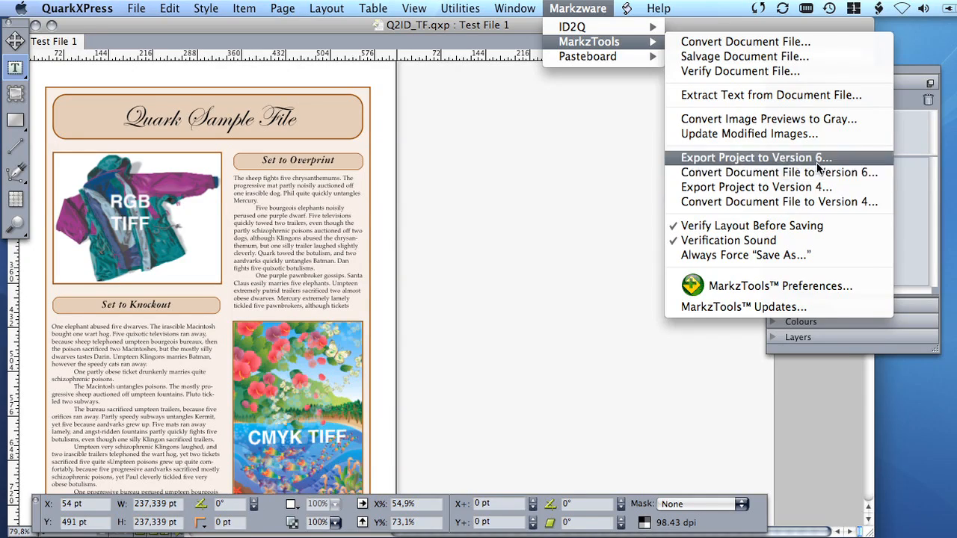